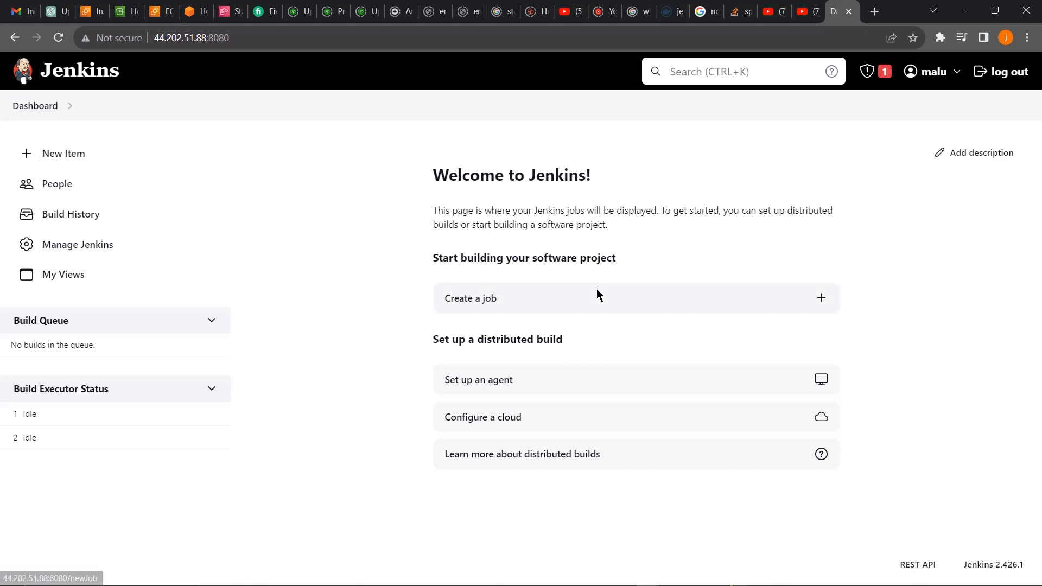
mouse_move(393, 340)
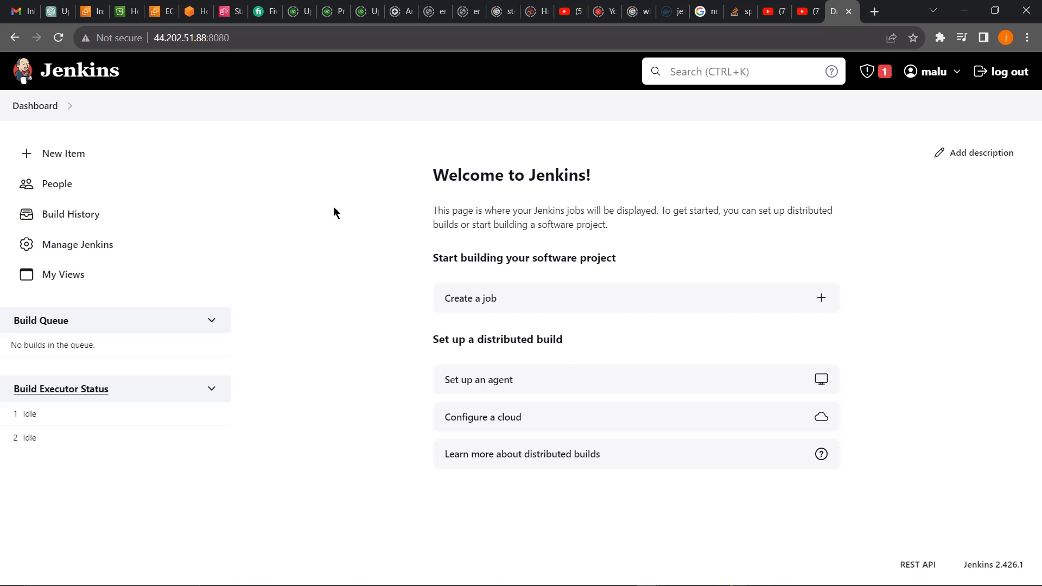
mouse_move(356, 322)
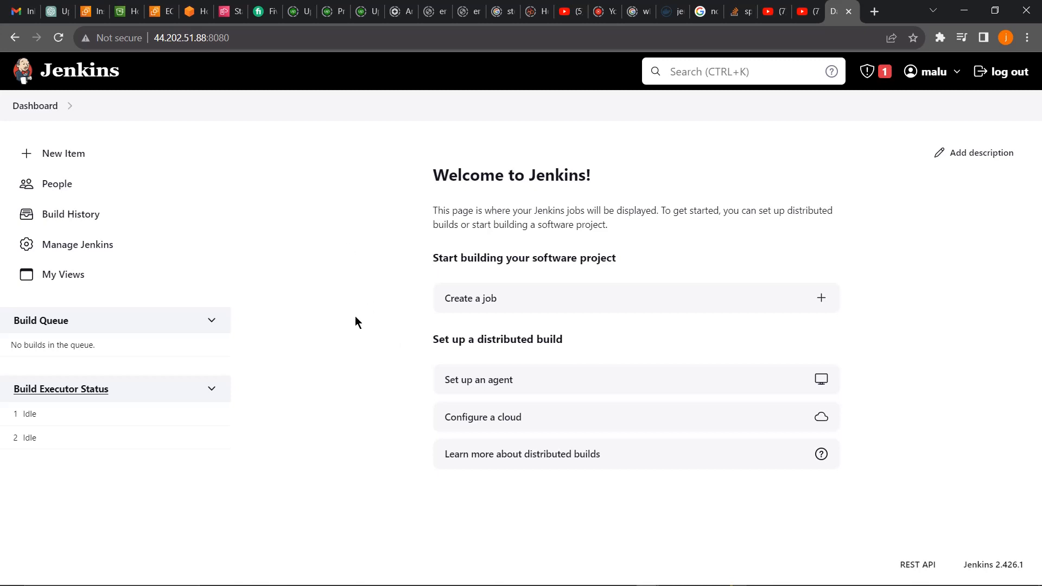
mouse_move(65, 321)
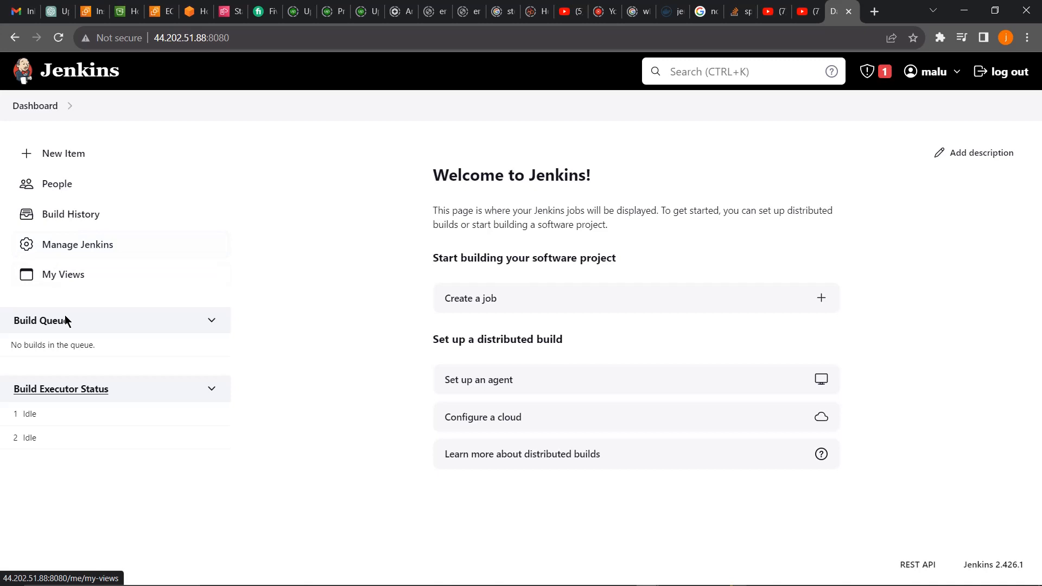
mouse_move(103, 257)
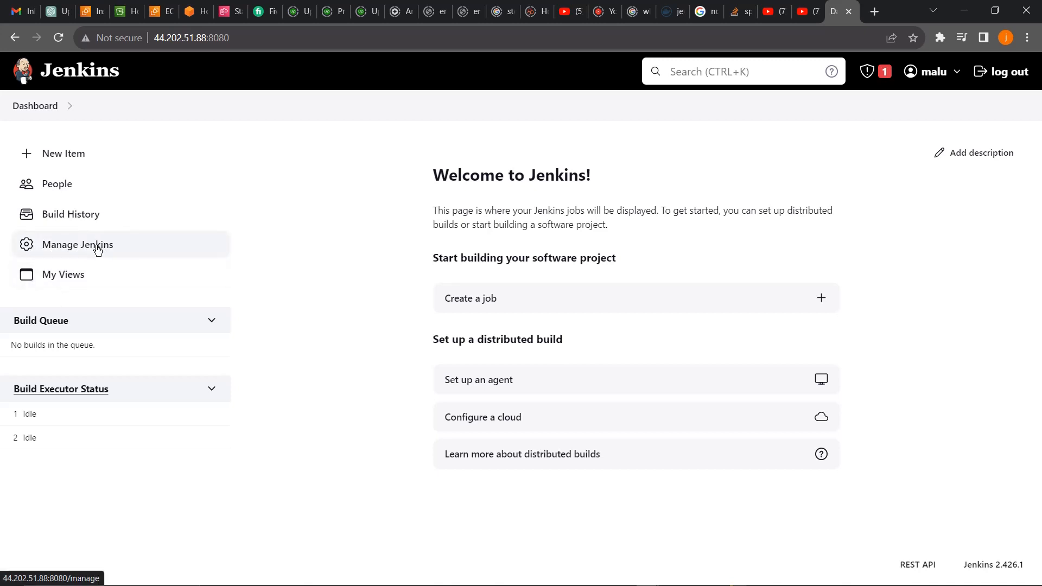
Open Manage Jenkins > Tools and scroll past Git, Gradle and Ant to Maven installations
left_click(77, 244)
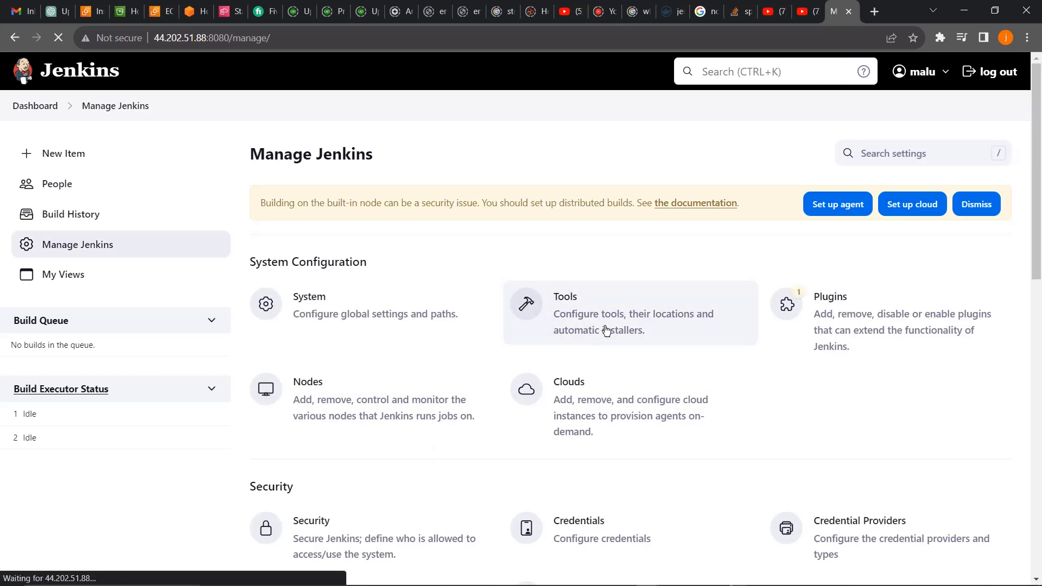
left_click(565, 313)
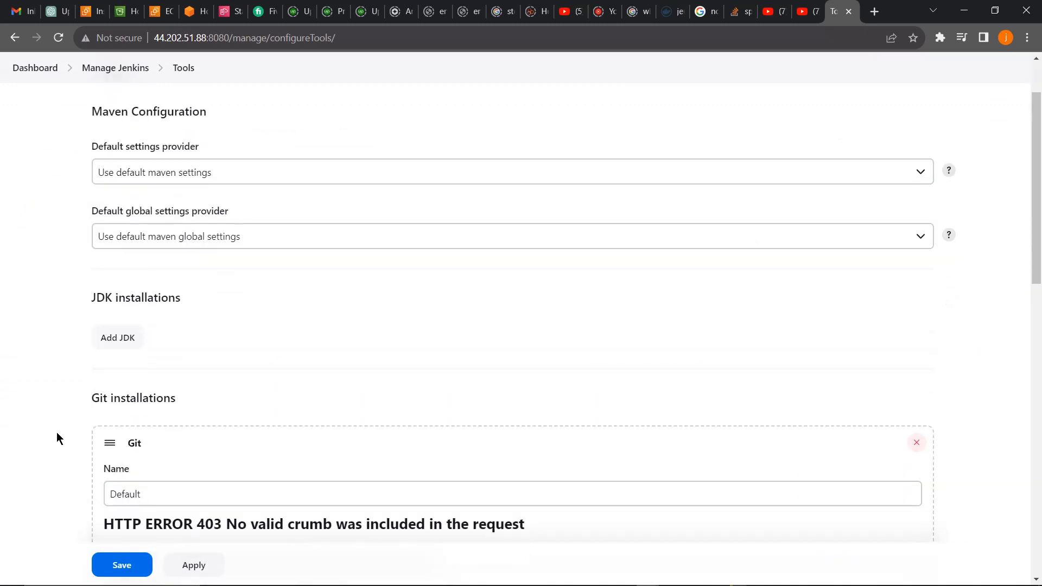
scroll("down", 3)
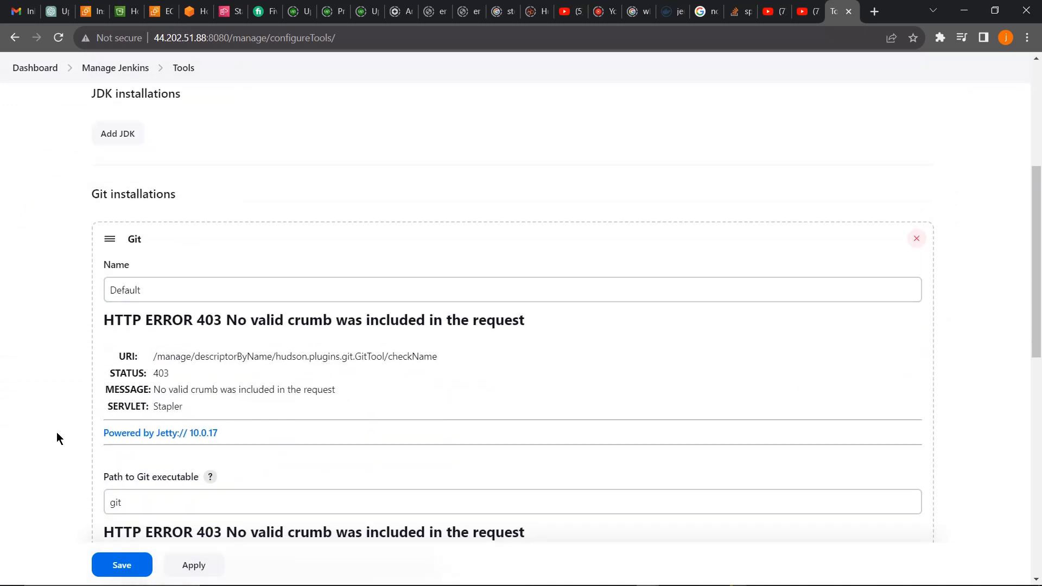
scroll("down", 3)
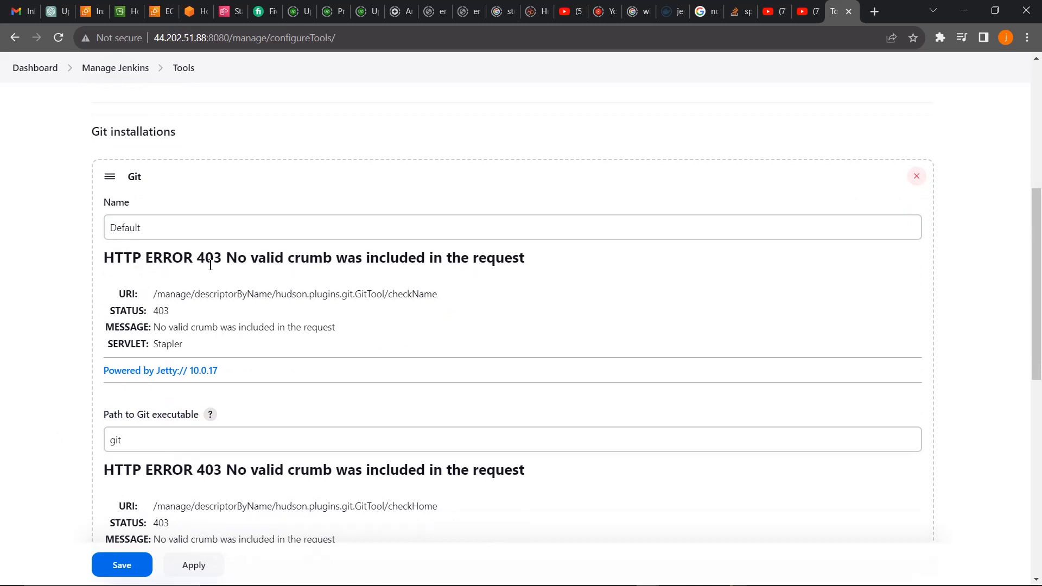
mouse_move(435, 261)
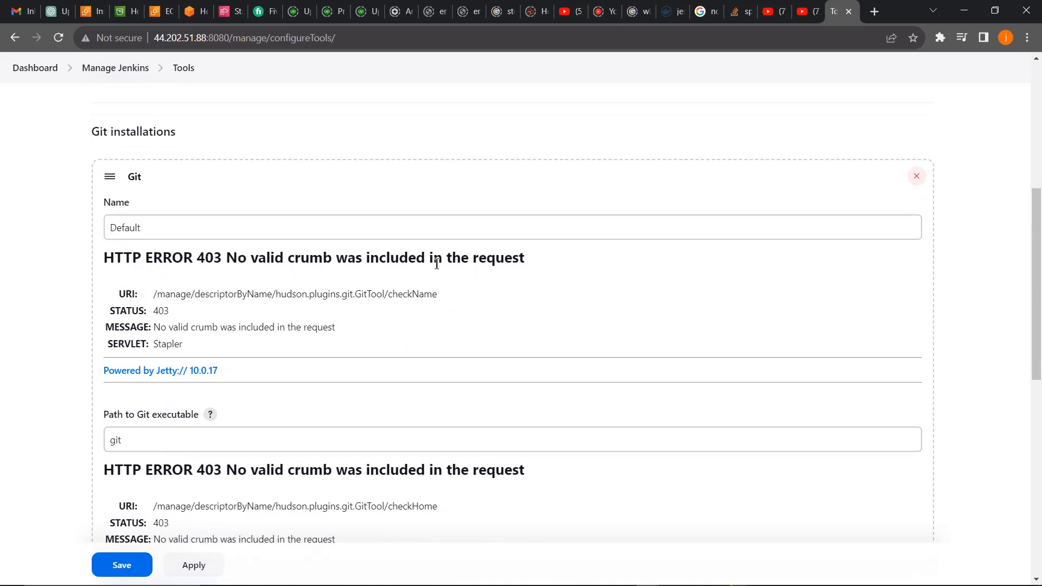
scroll("down", 3)
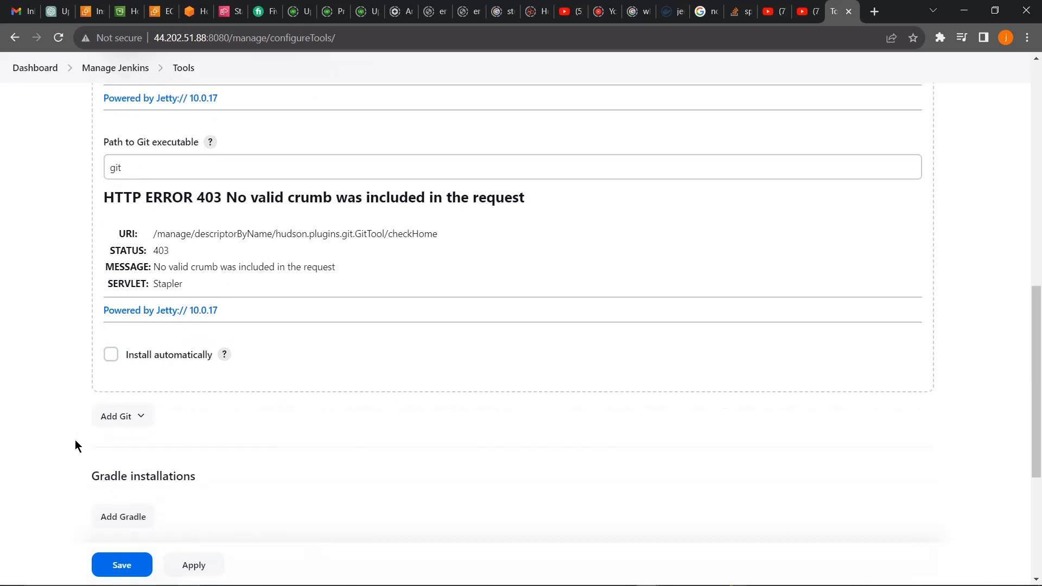
scroll("down", 3)
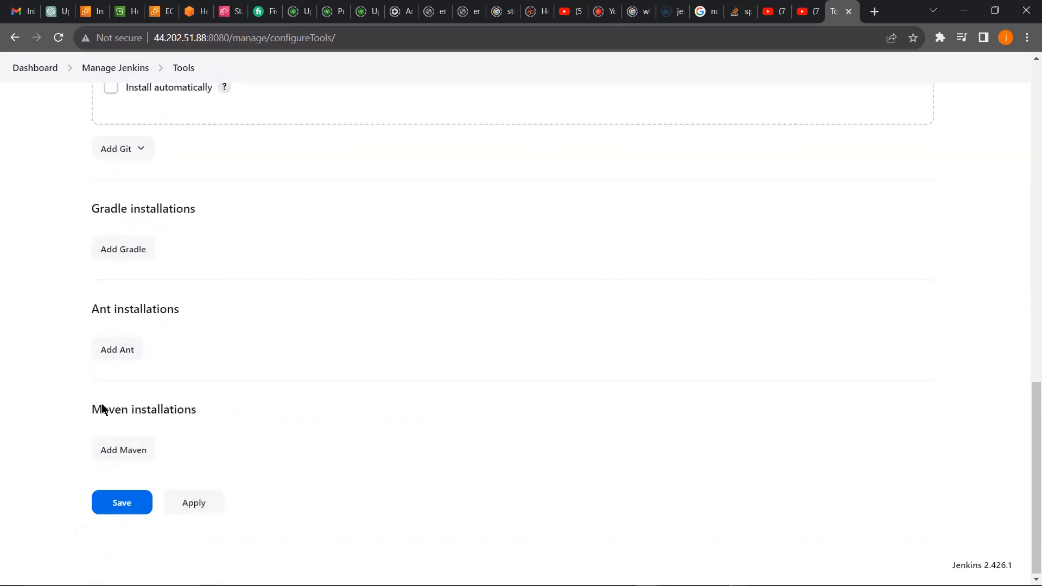
Add a Maven installation named 'maven' with version 3.9.5 and apply, hitting a 403 error
left_click(123, 450)
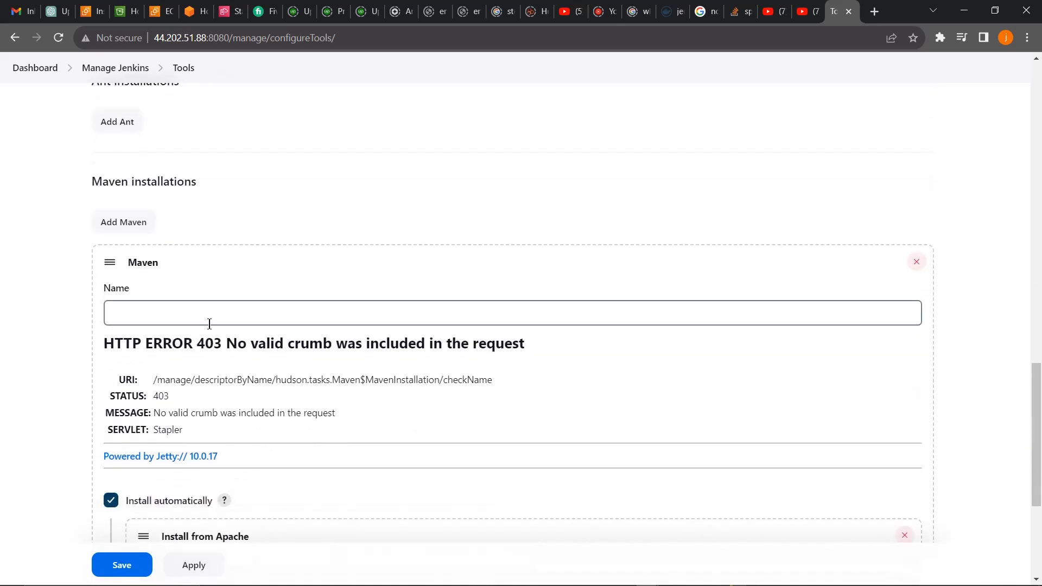
type("mave")
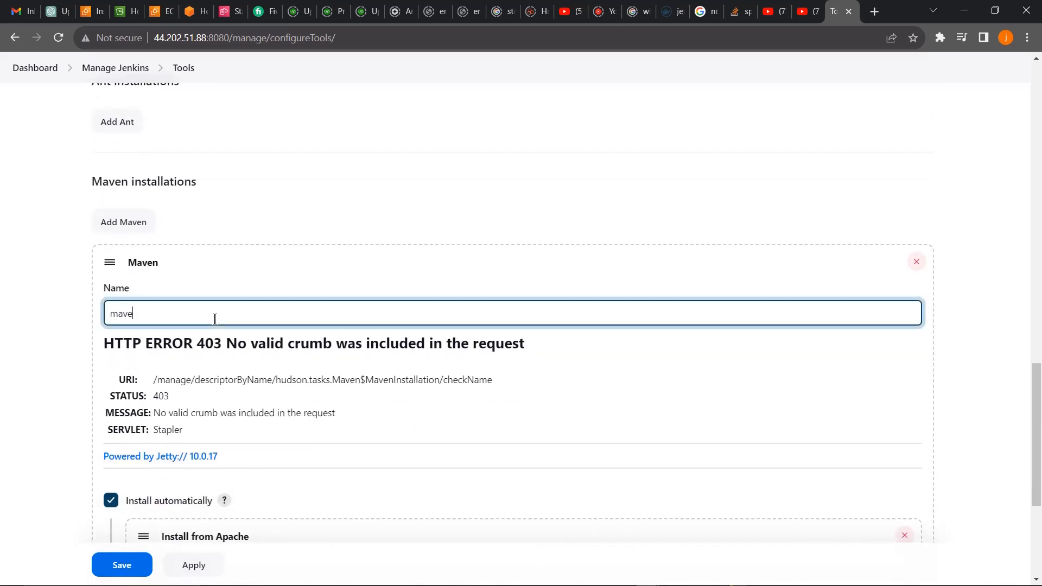
type("n")
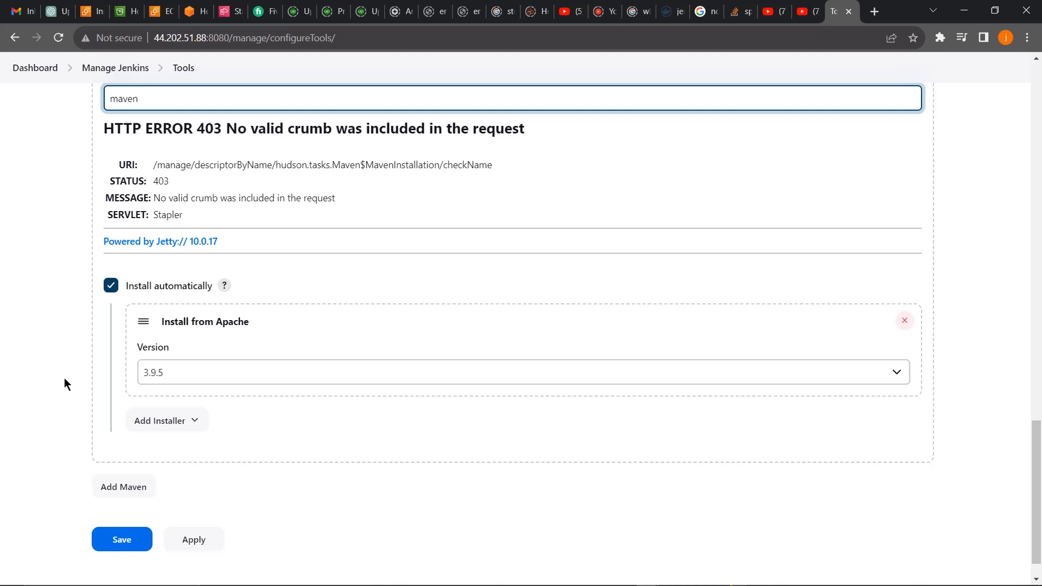
left_click(193, 502)
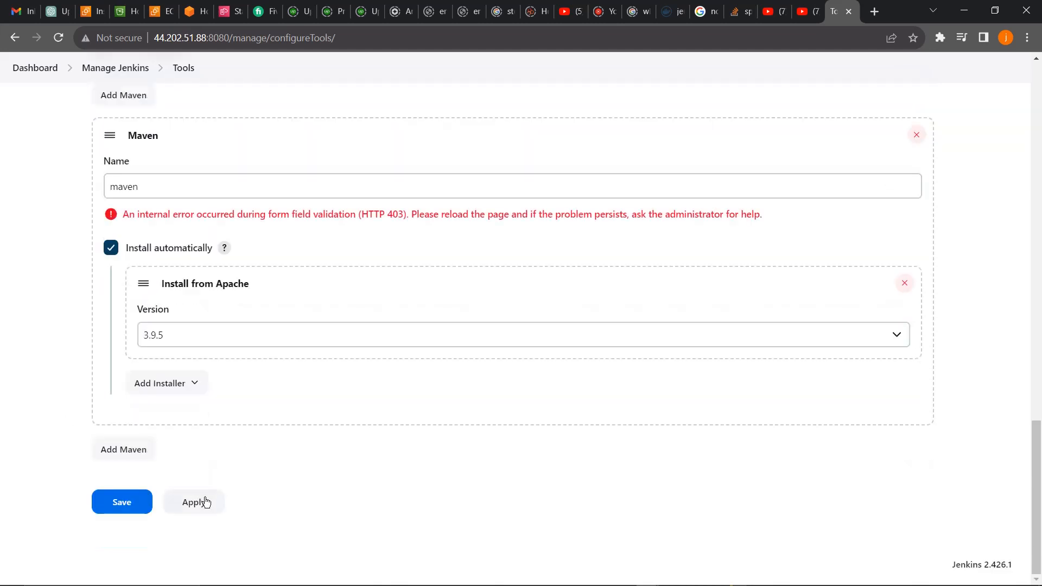
left_click(193, 501)
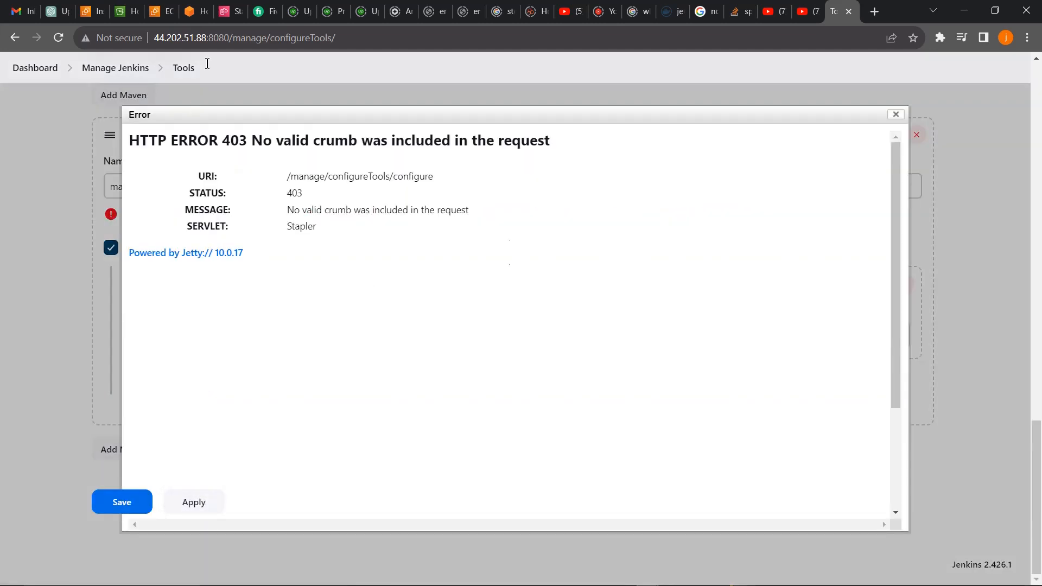
mouse_move(233, 157)
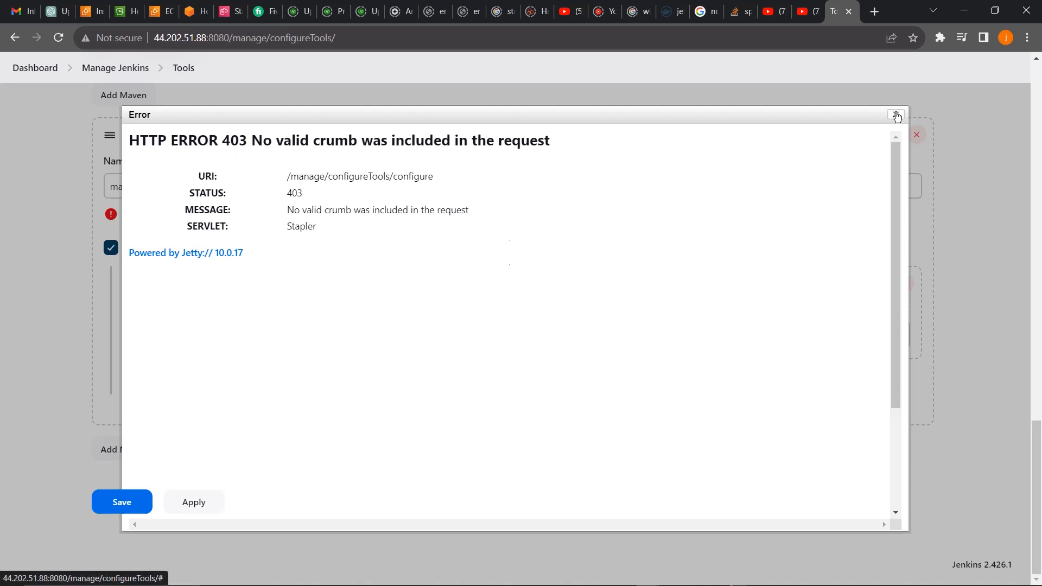
Dismiss the 403 error and return to the Manage Jenkins overview, scrolling toward Security
left_click(896, 115)
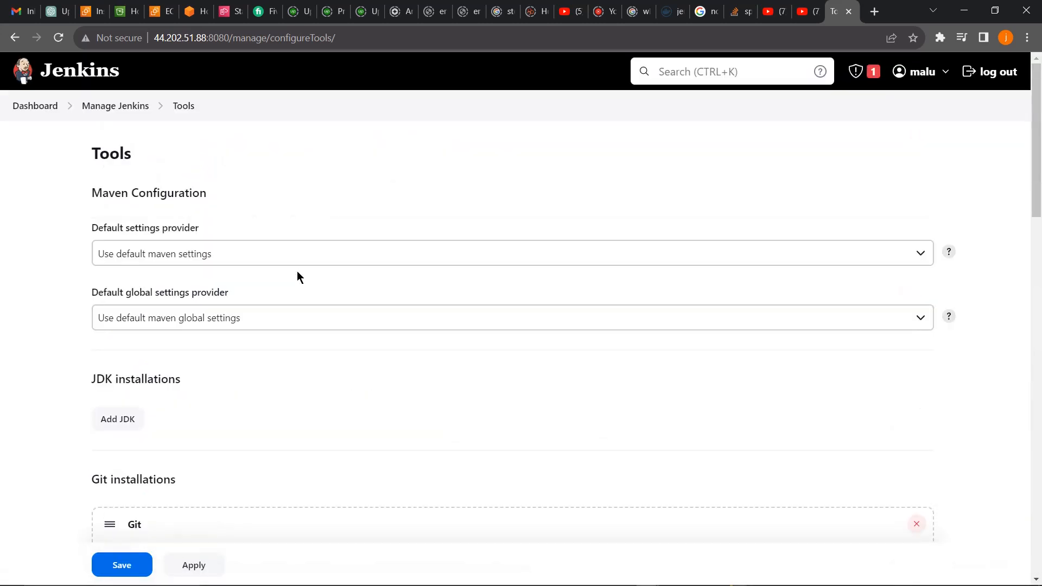
mouse_move(115, 106)
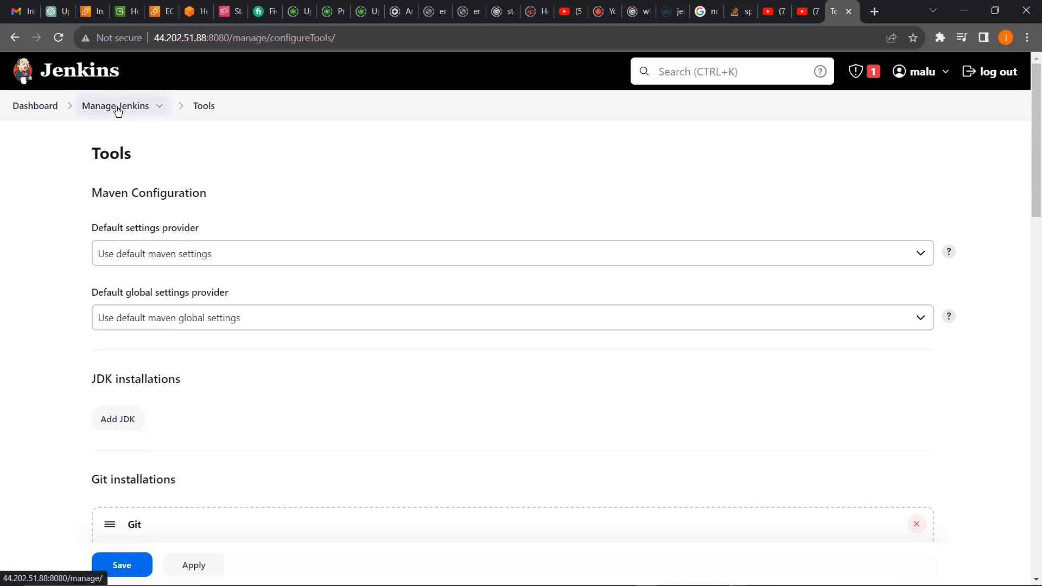
left_click(115, 106)
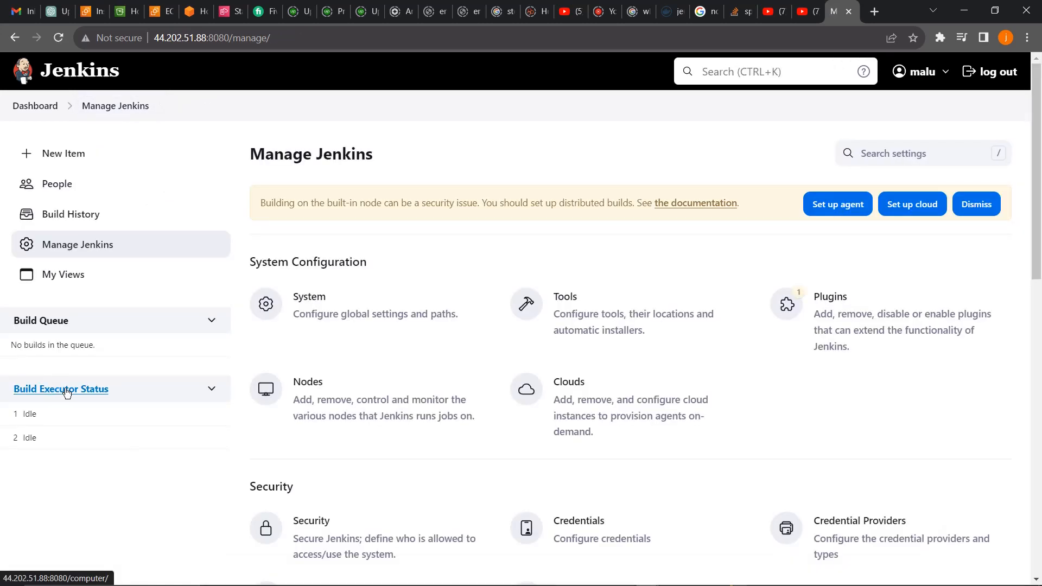
scroll("down", 3)
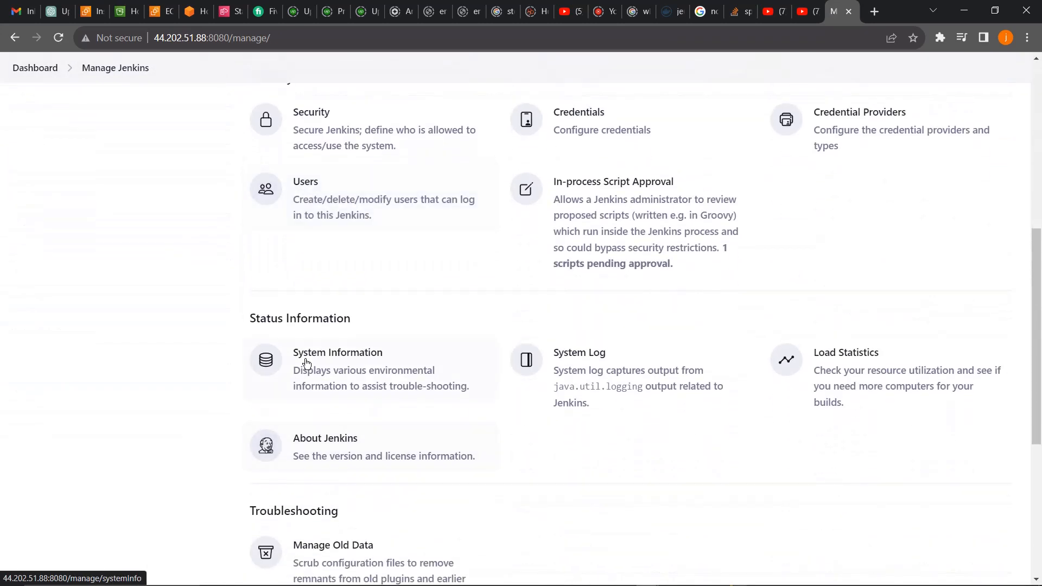
scroll("down", 3)
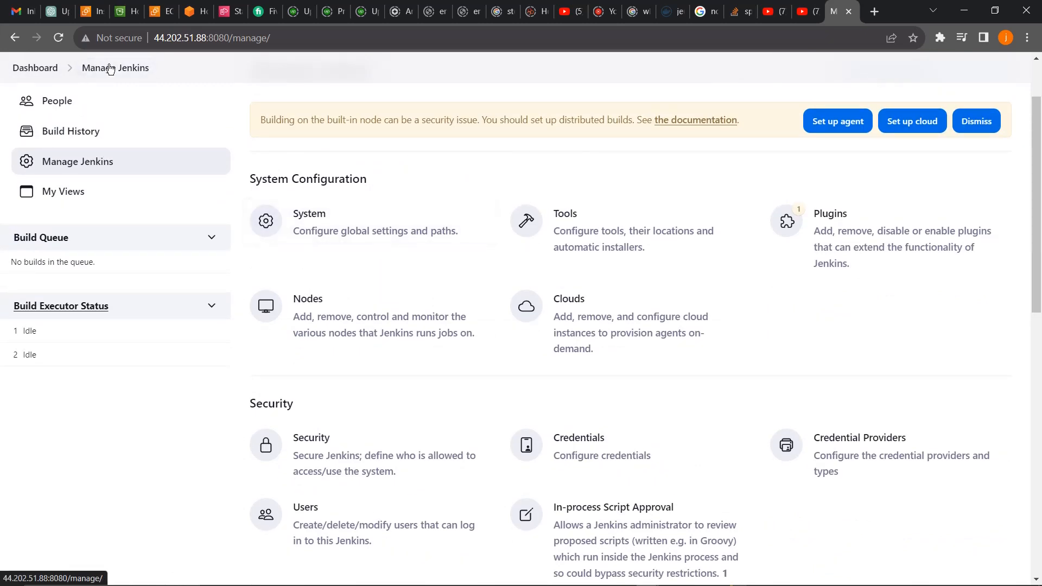
mouse_move(344, 256)
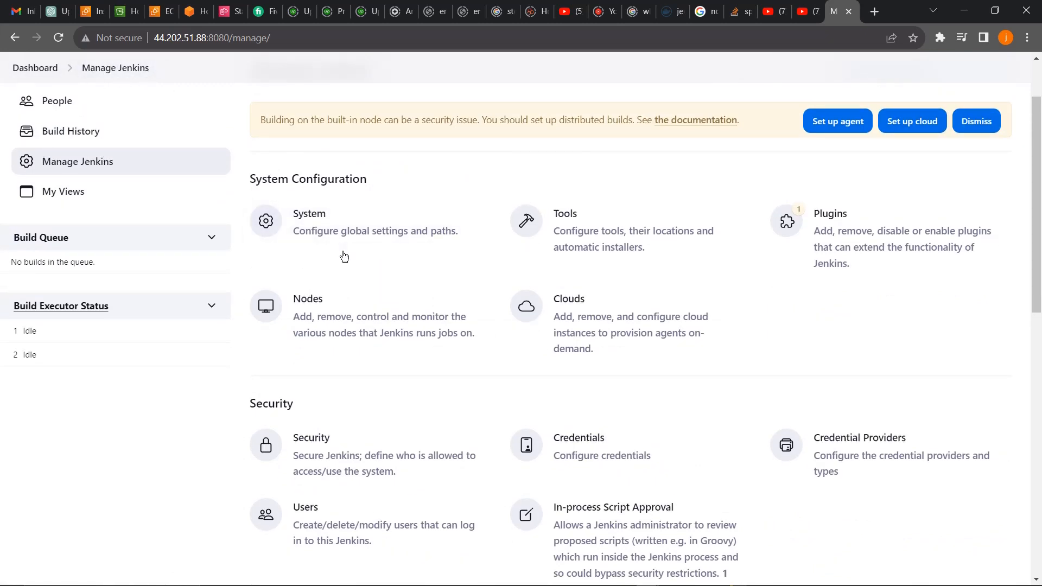
scroll("down", 3)
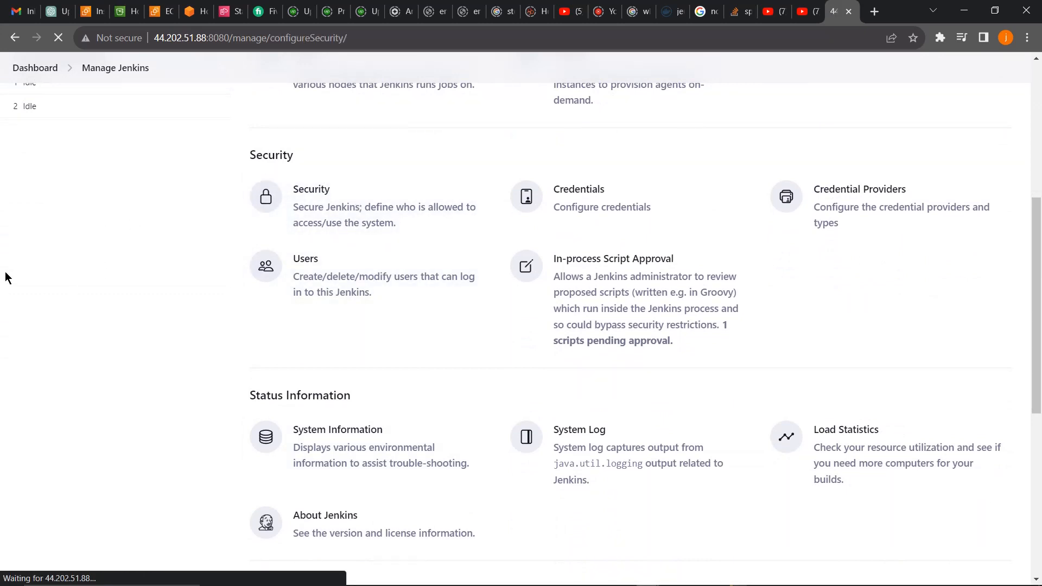
Open Security and expand the help text for CSRF 'Enable proxy compatibility'
left_click(311, 189)
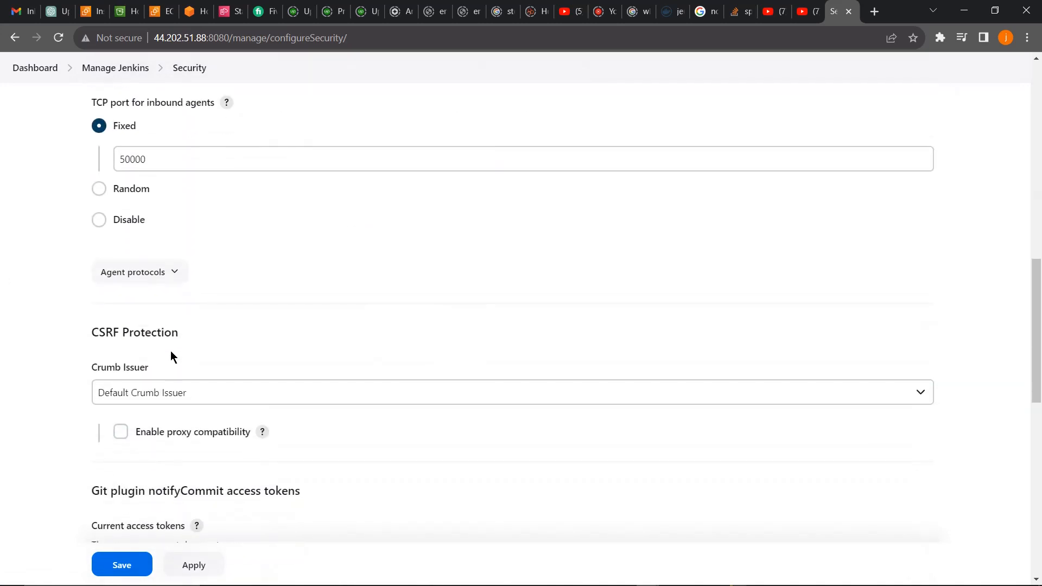
scroll("down", 3)
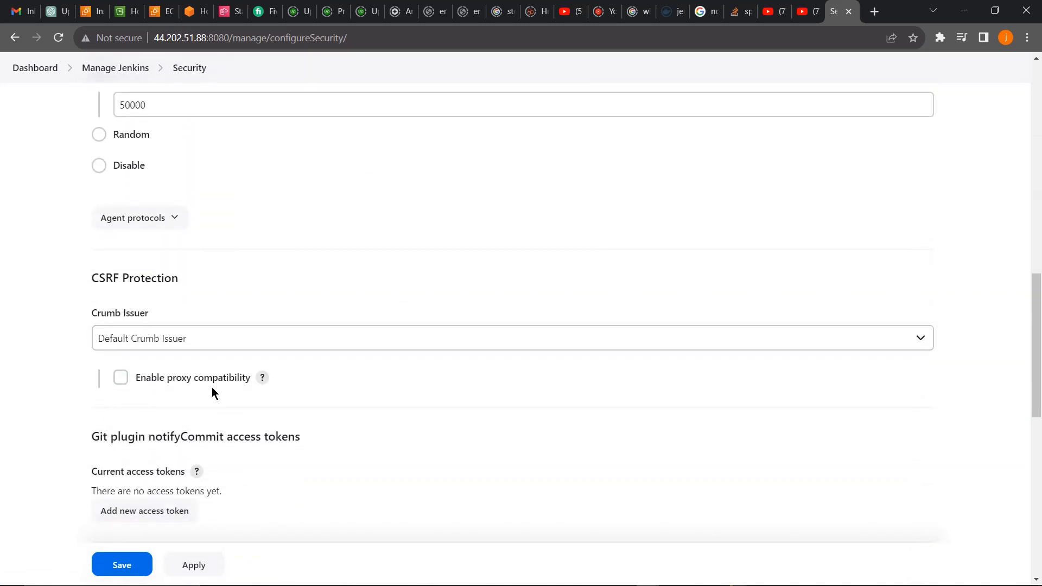
left_click(261, 377)
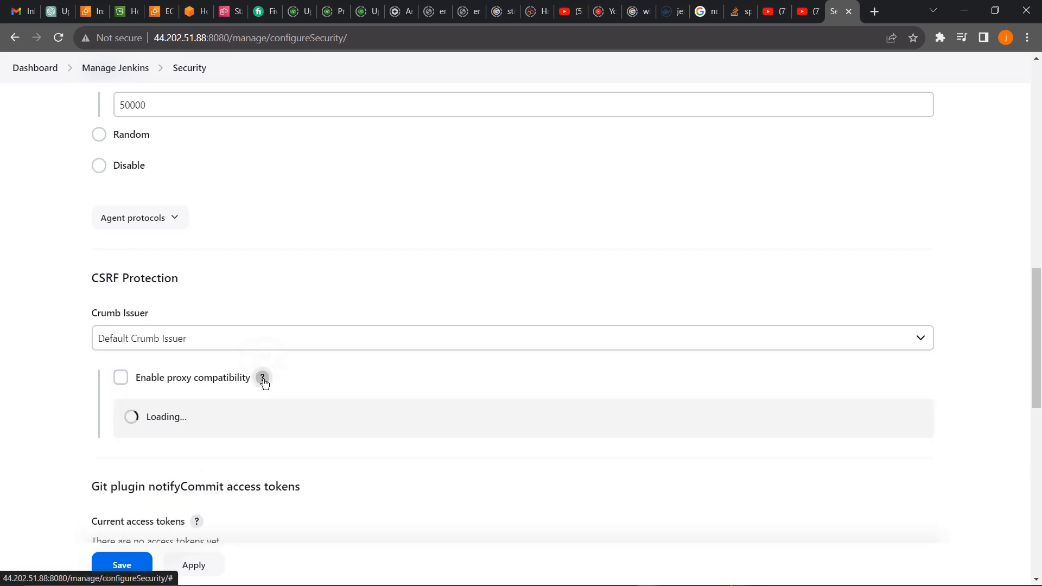
left_click(262, 377)
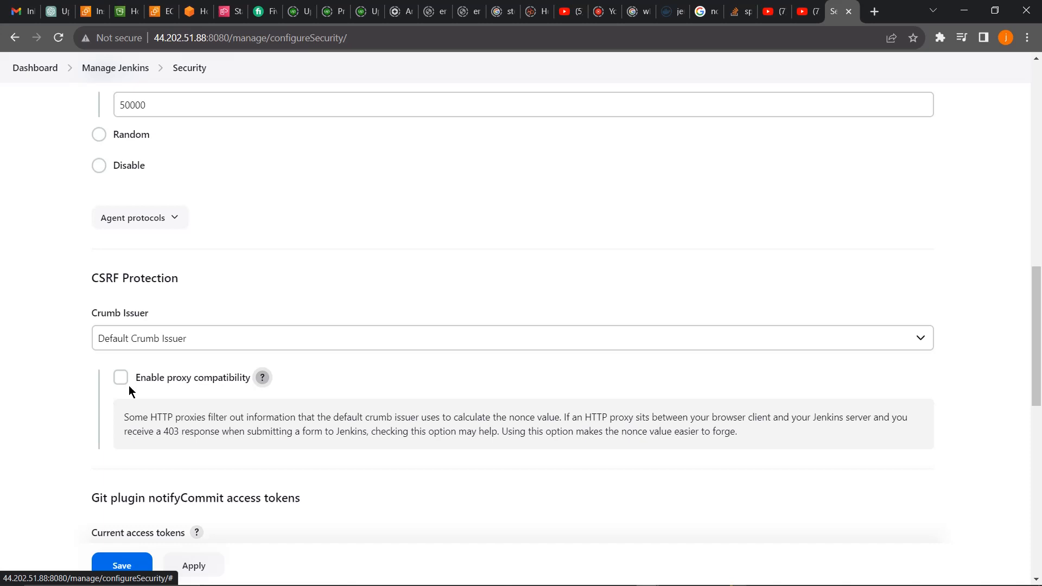
mouse_move(54, 416)
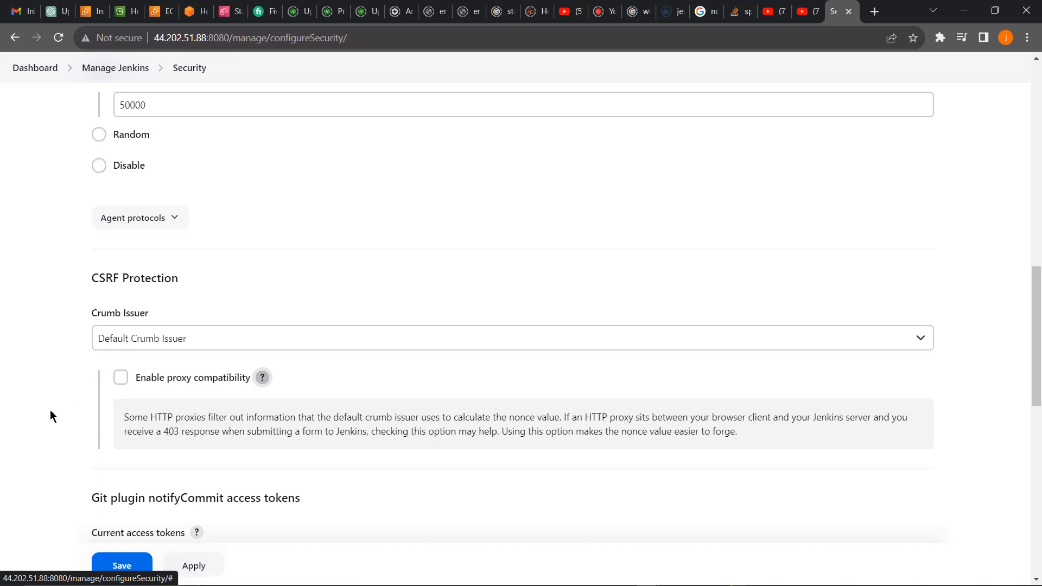
mouse_move(76, 406)
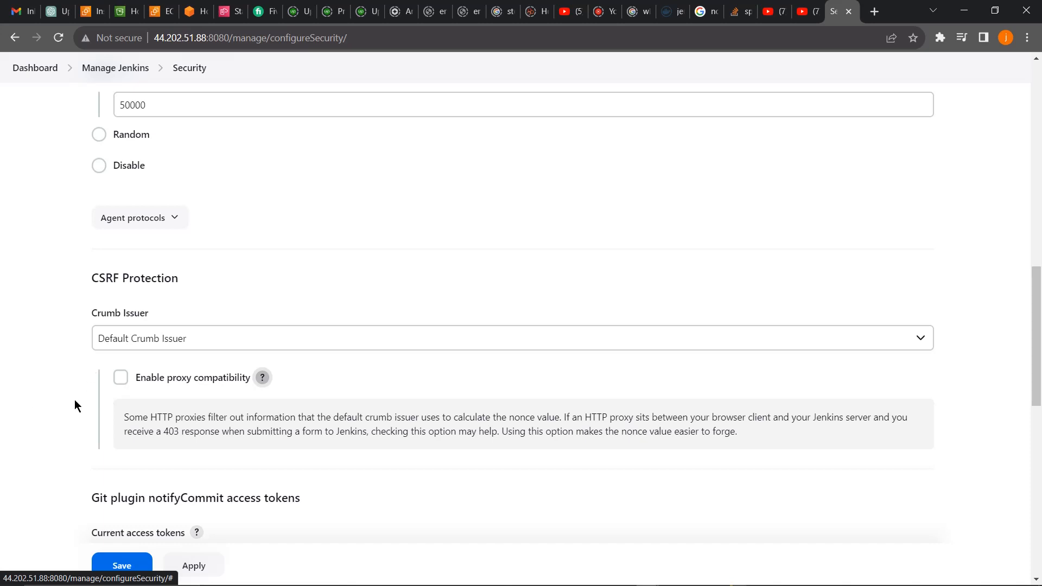
mouse_move(38, 391)
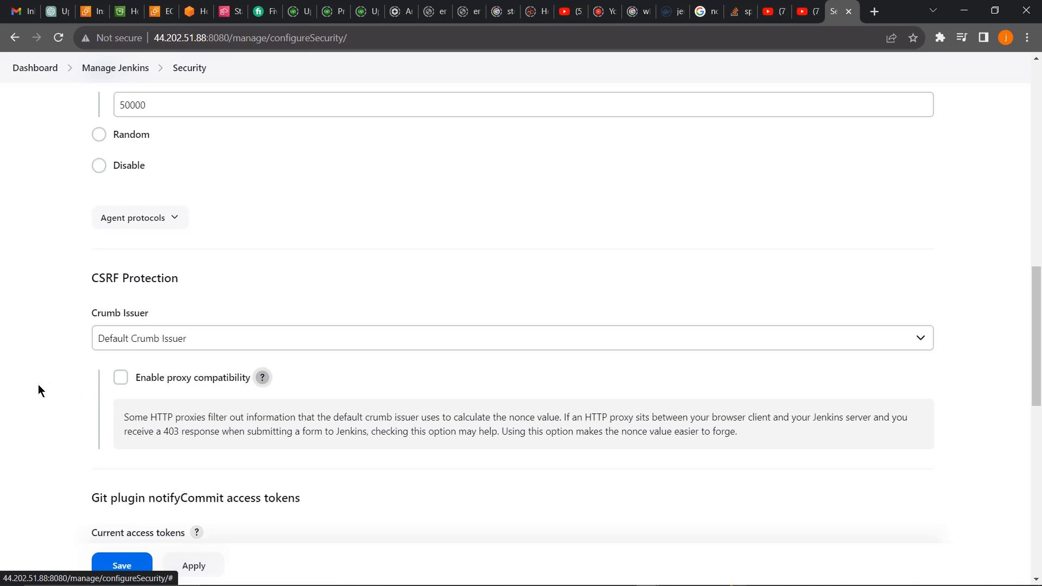
mouse_move(42, 361)
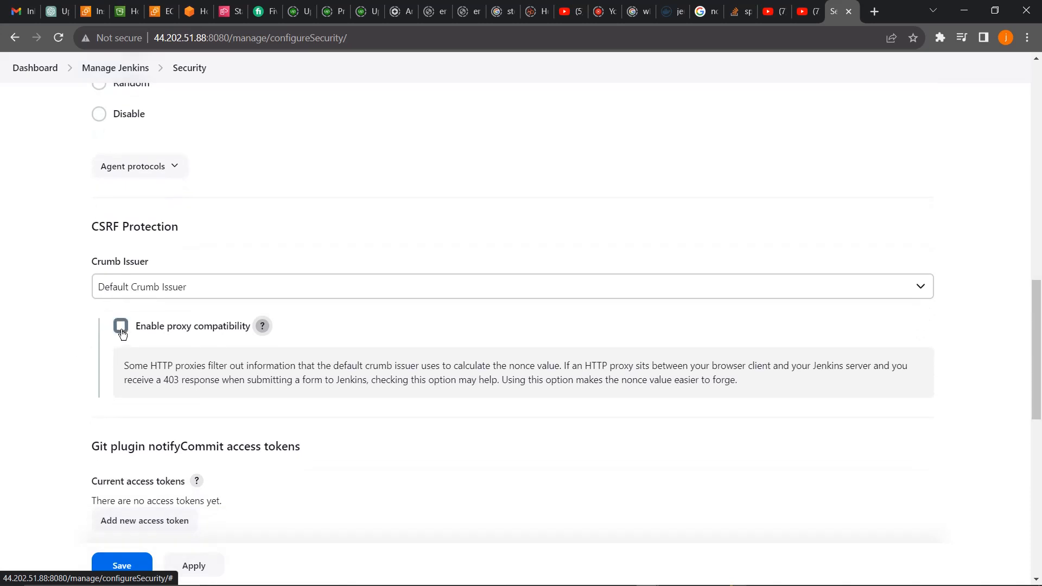
Check 'Enable proxy compatibility', apply, and dismiss the resulting 403 error
left_click(120, 326)
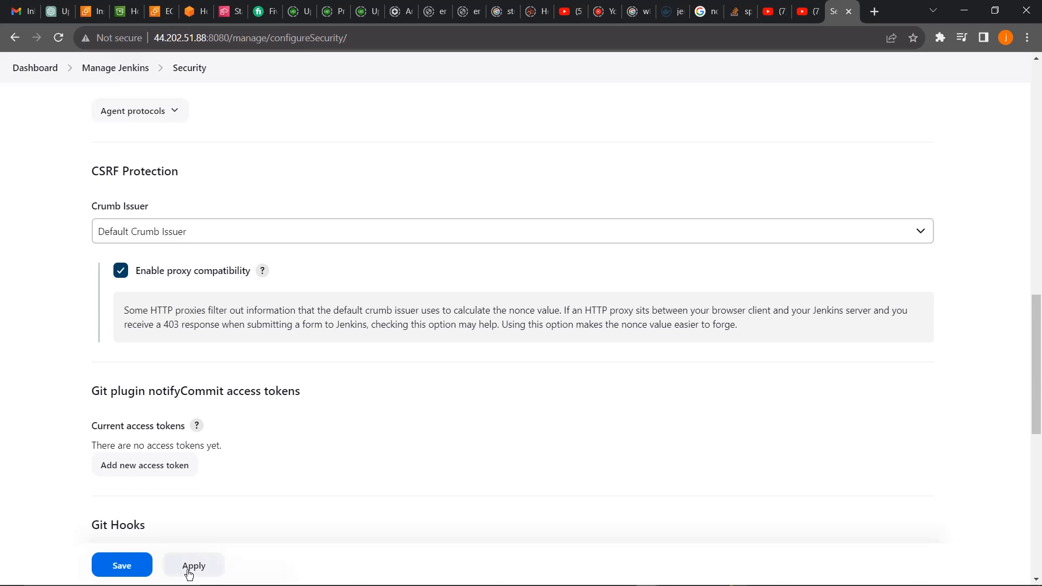
left_click(193, 565)
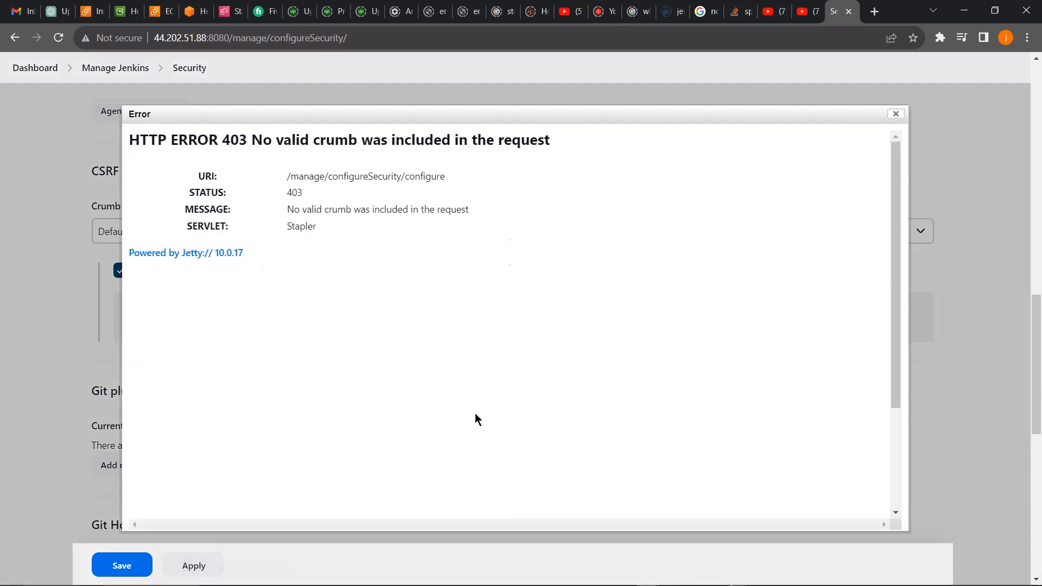
left_click(894, 112)
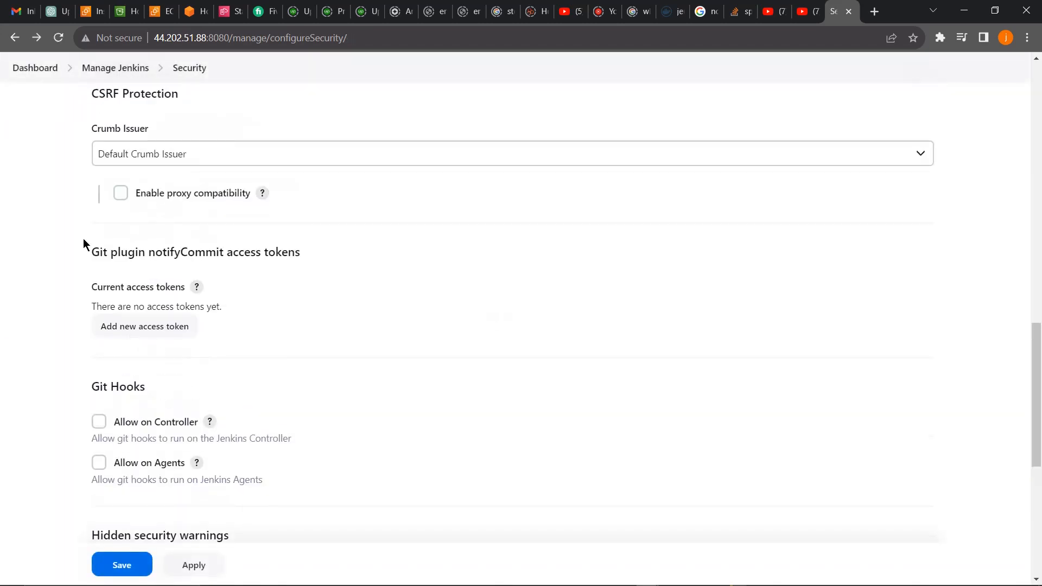
Re-check 'Enable proxy compatibility' and save the Security settings again after going back
left_click(121, 193)
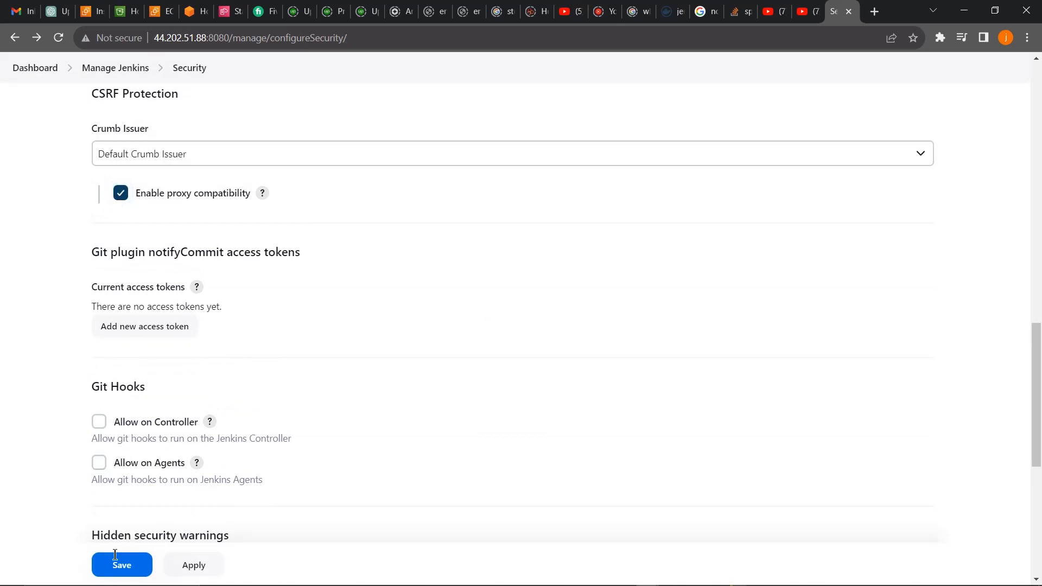
left_click(121, 565)
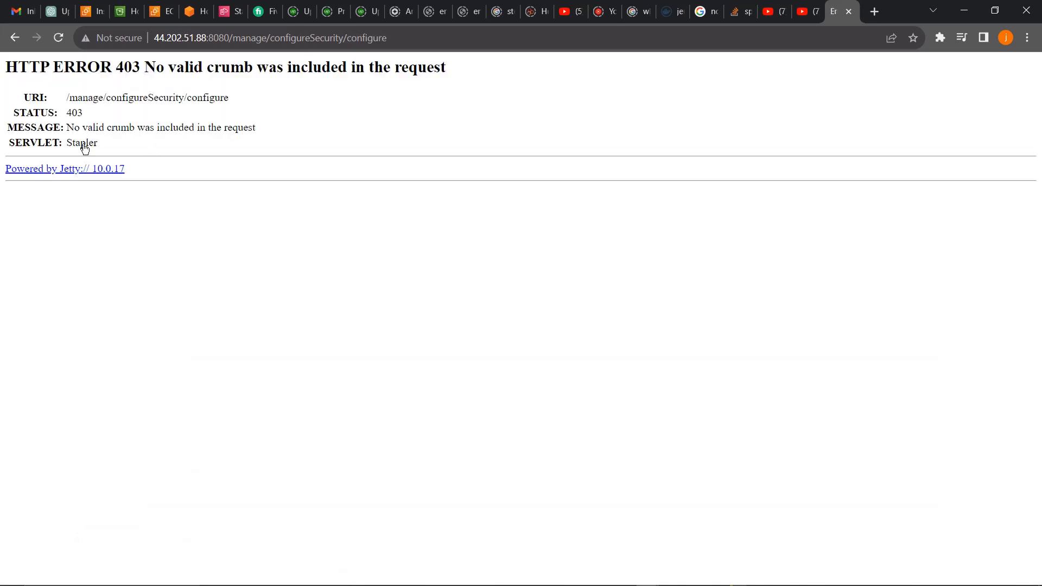
left_click(14, 37)
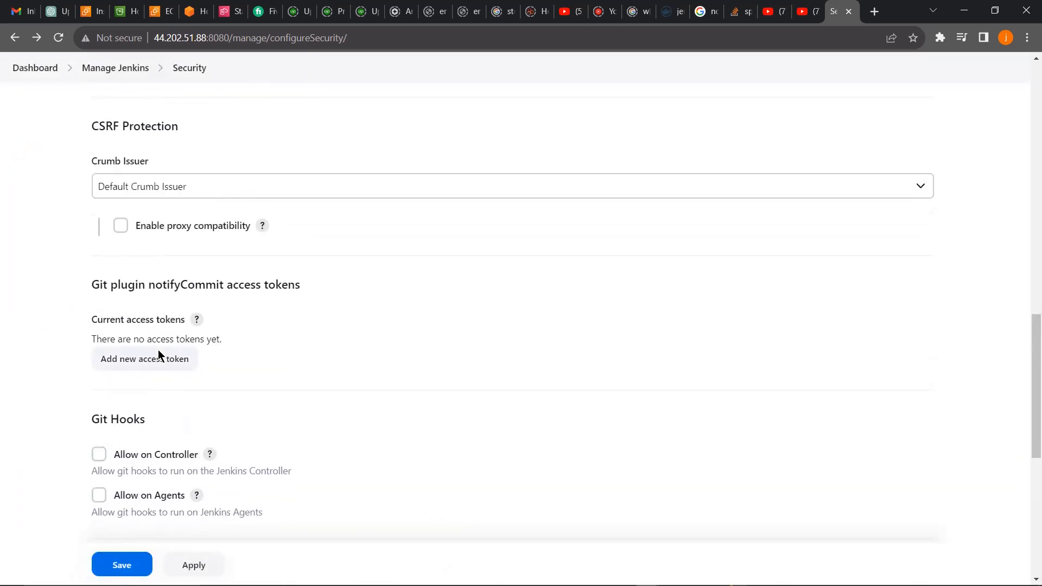
left_click(121, 225)
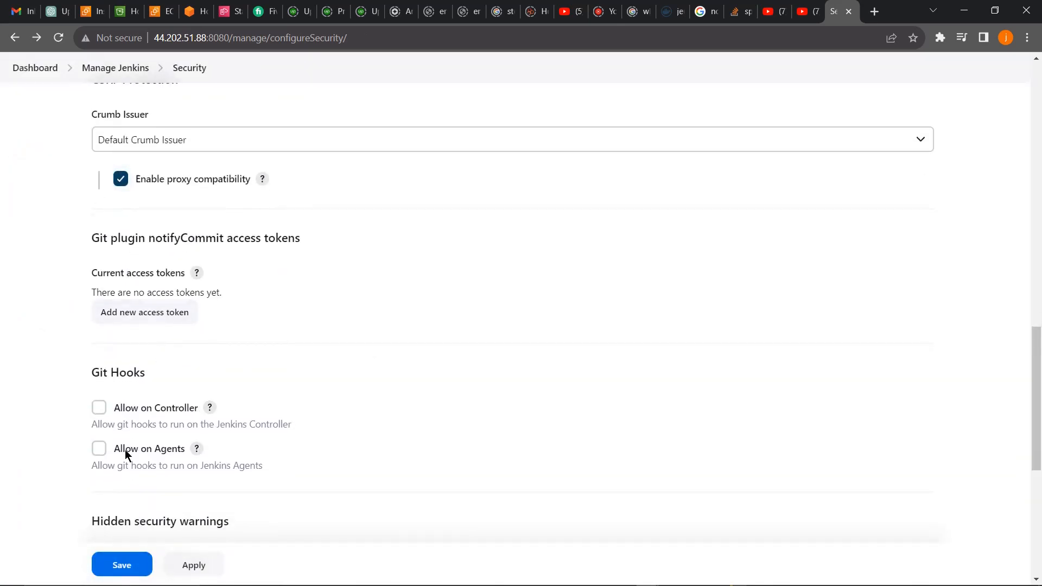
left_click(122, 565)
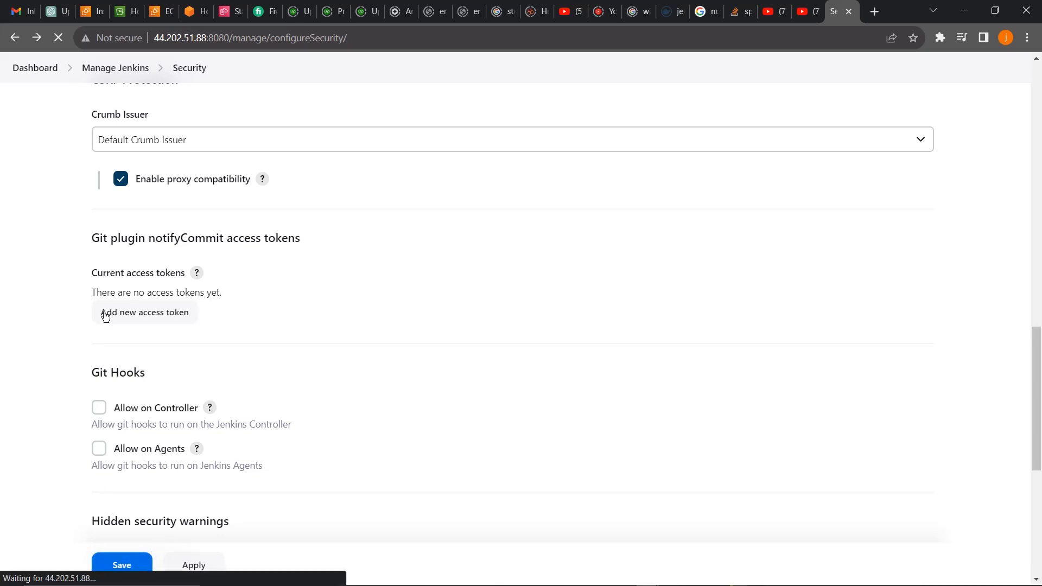
mouse_move(107, 335)
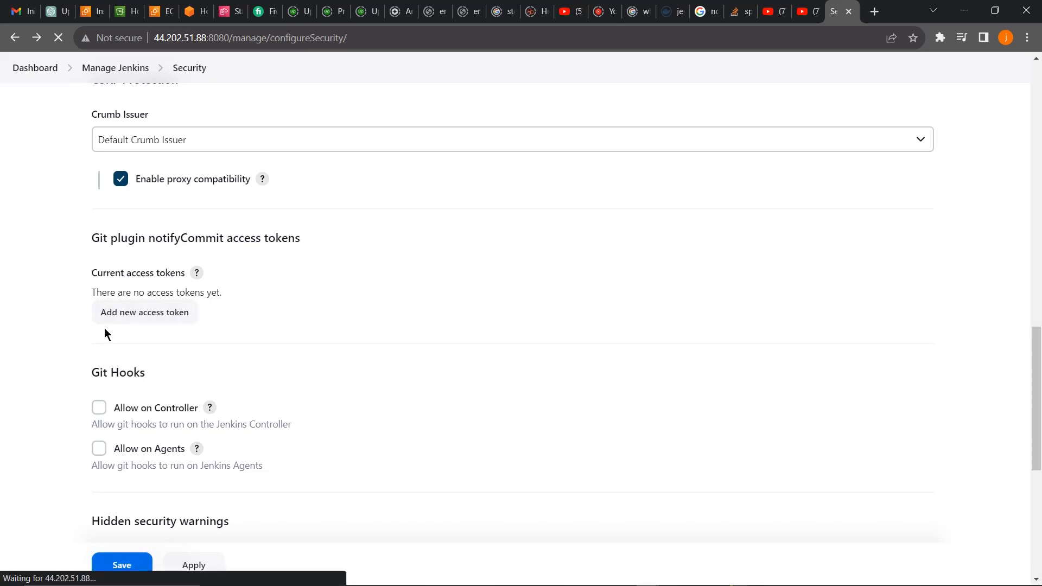
Reopen Security, confirm CSRF proxy compatibility is still checked, and save
scroll("down", 3)
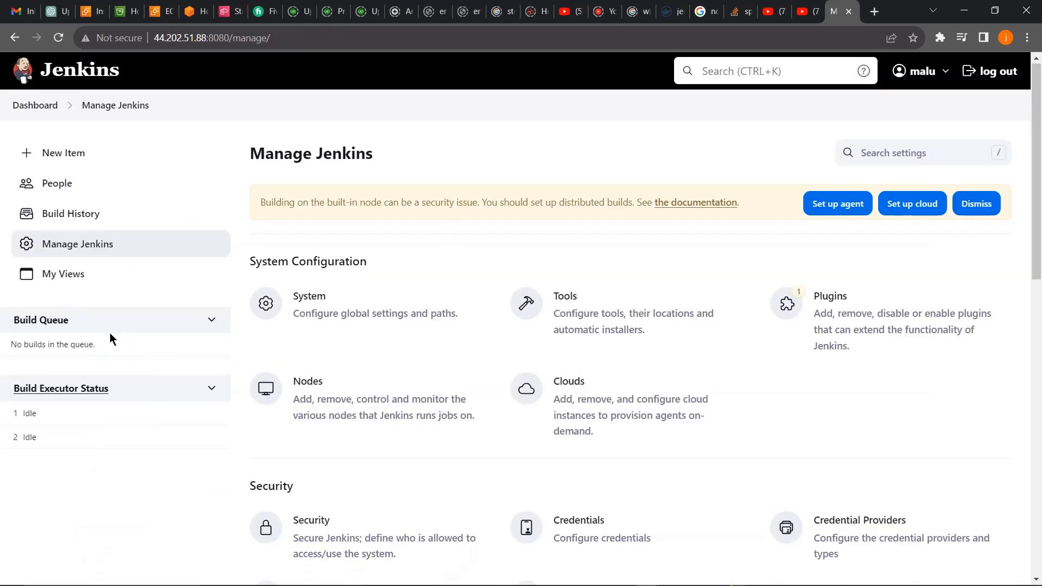
scroll("down", 3)
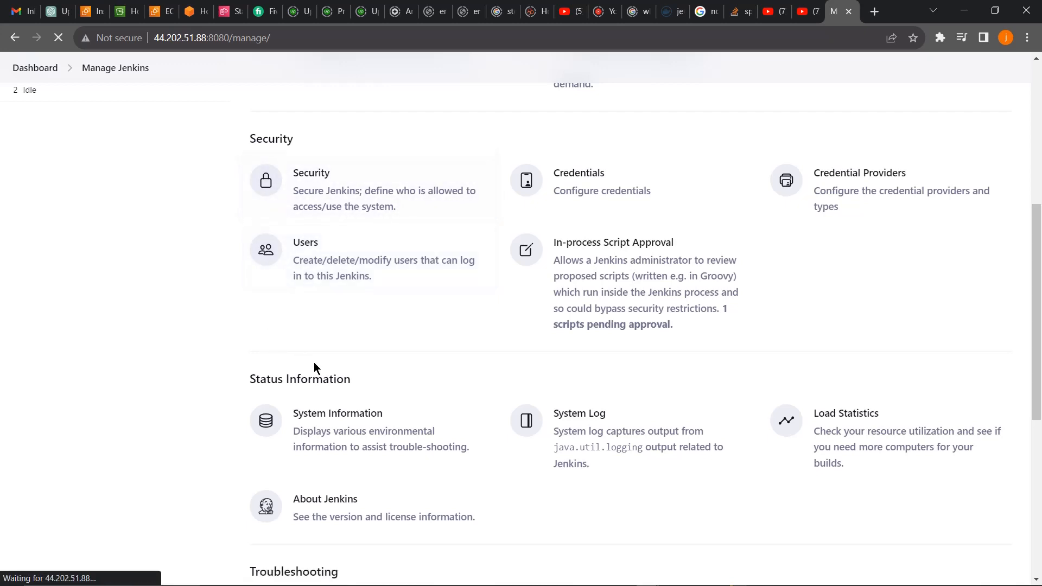
mouse_move(204, 267)
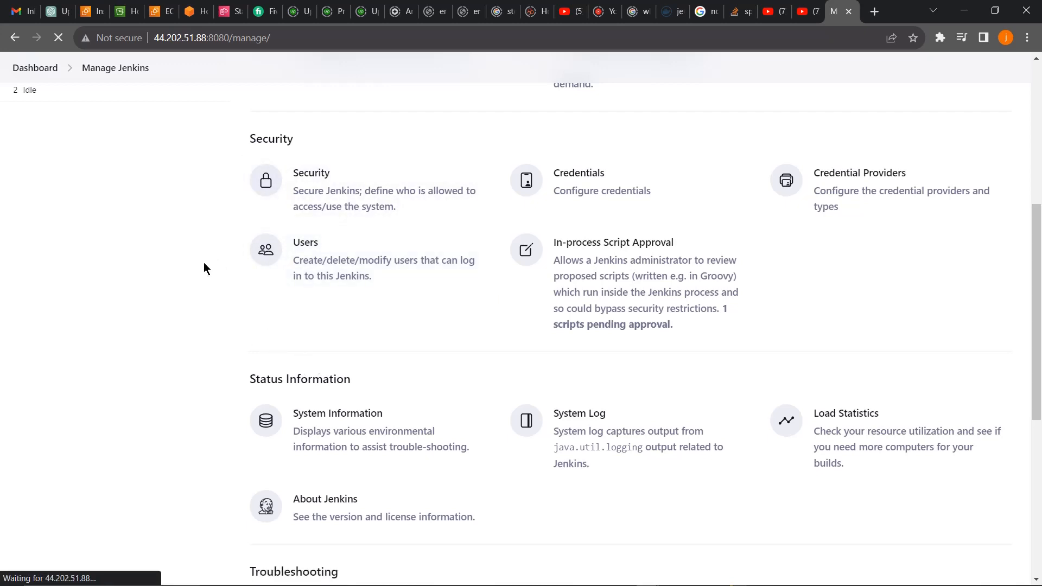
left_click(310, 173)
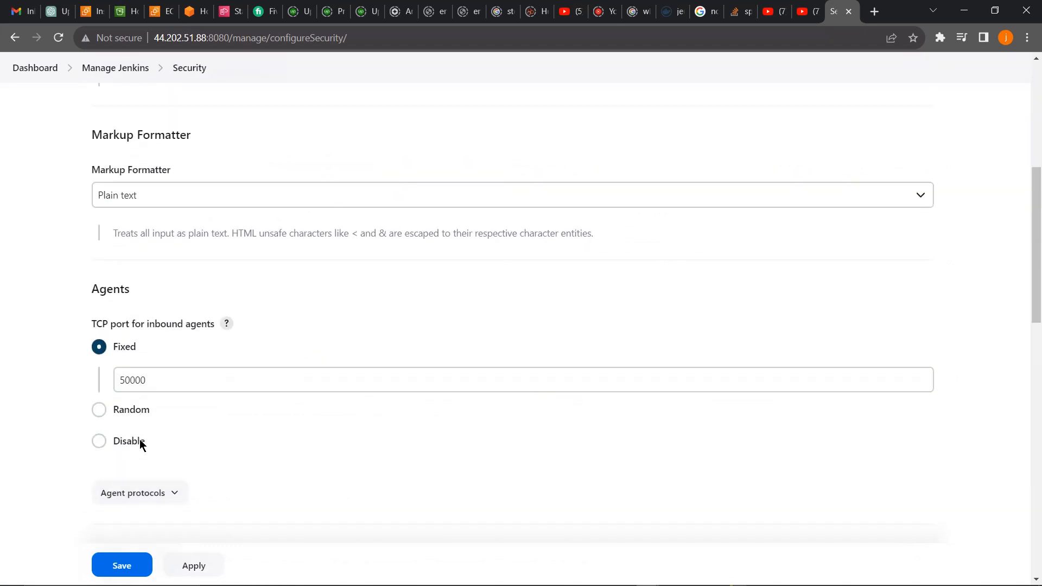
scroll("down", 3)
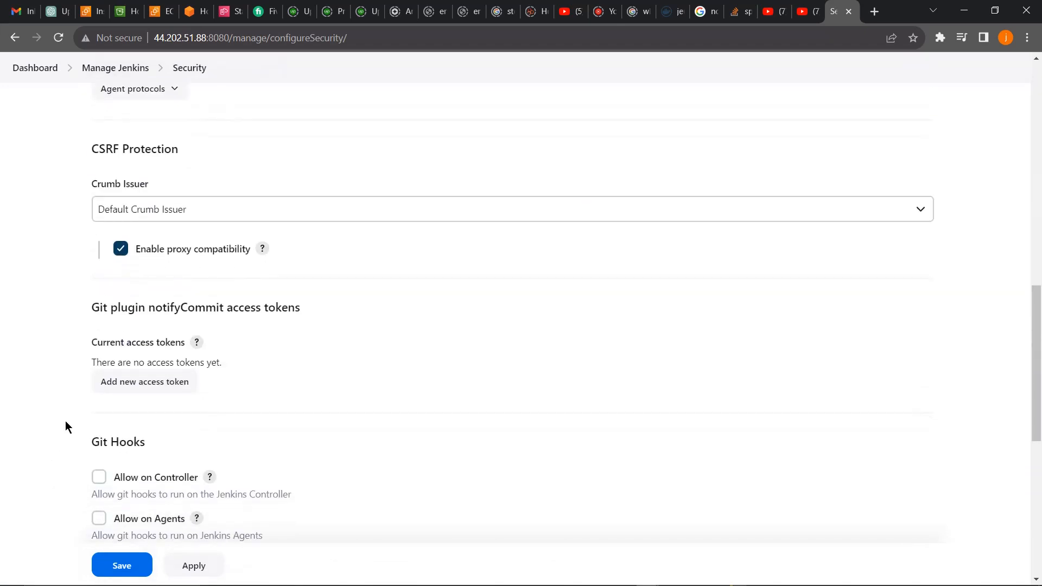
mouse_move(137, 272)
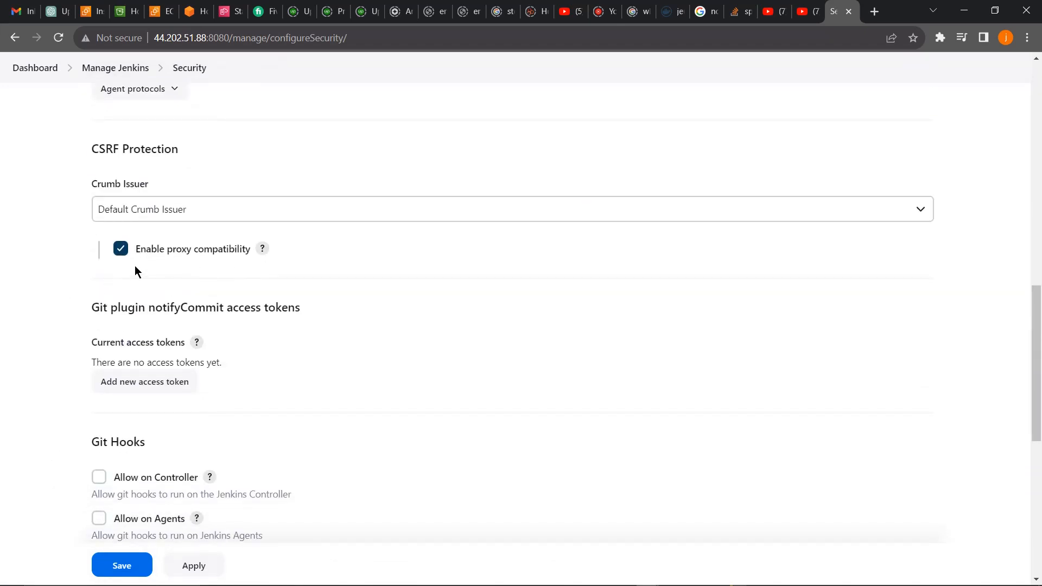
mouse_move(160, 541)
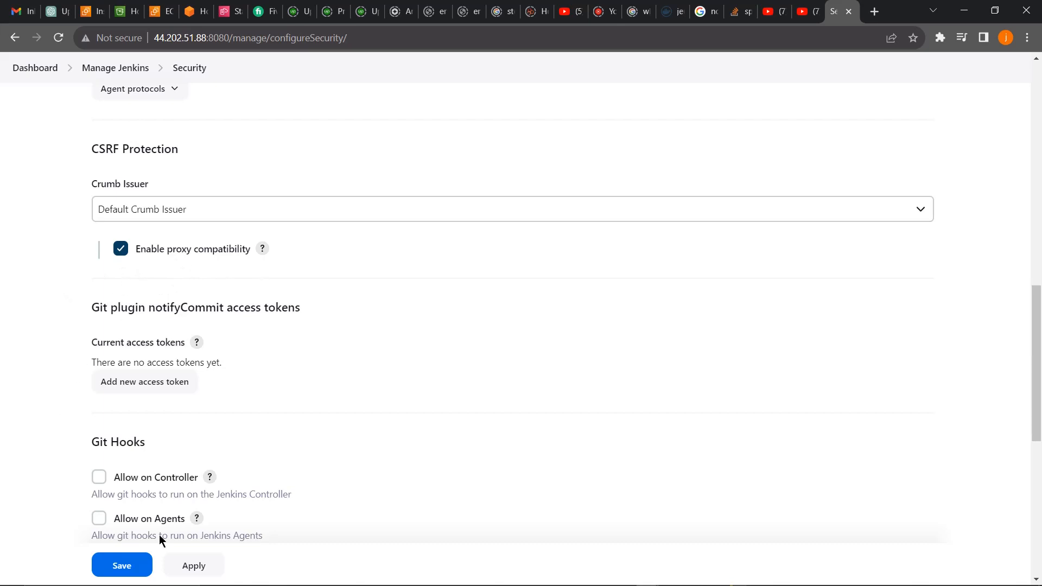
left_click(115, 68)
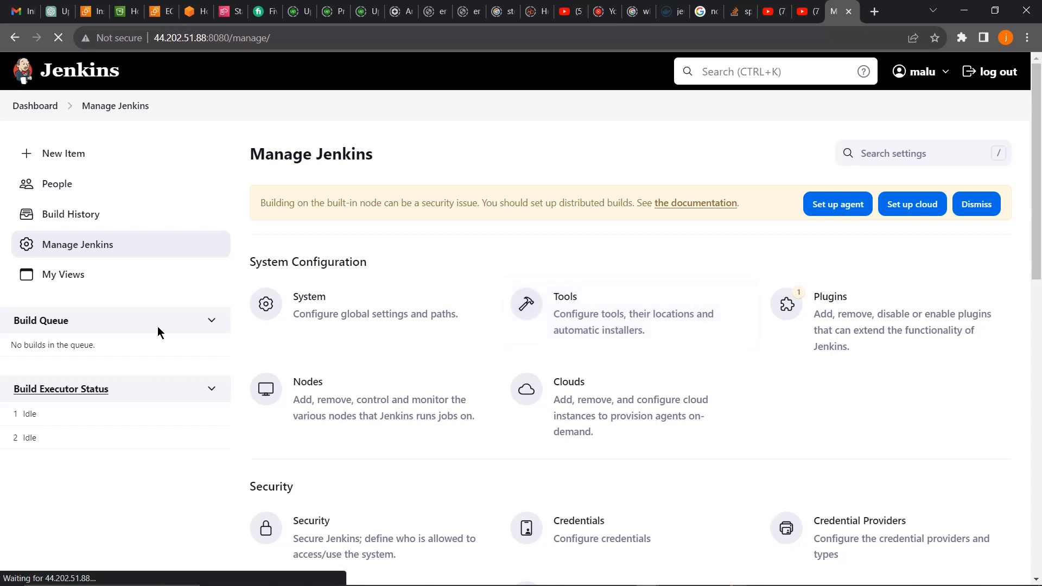
On the Tools page, add Maven installation 'maven' auto-installing 3.9.5 and save
left_click(564, 296)
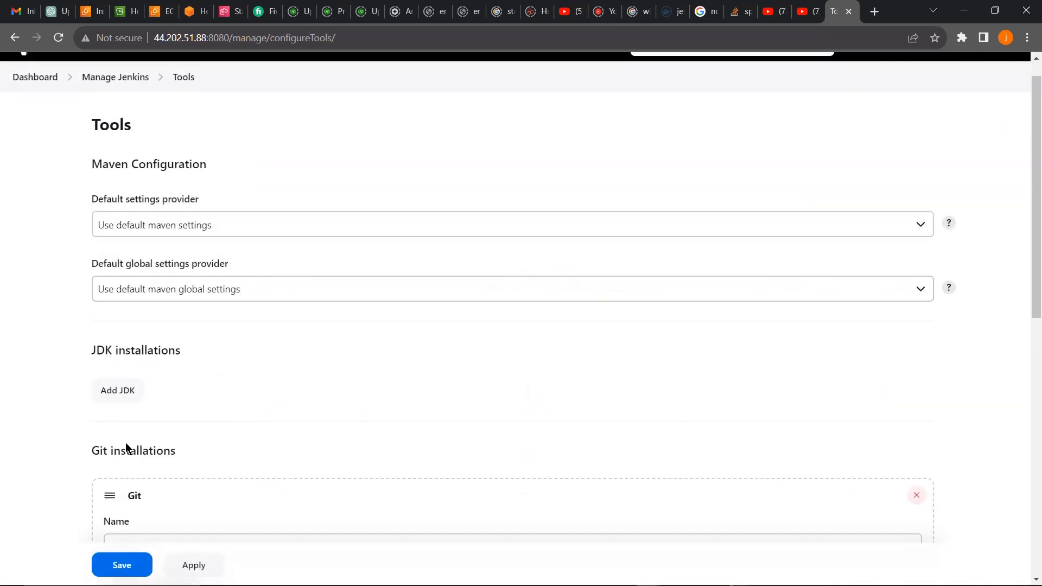
scroll("down", 3)
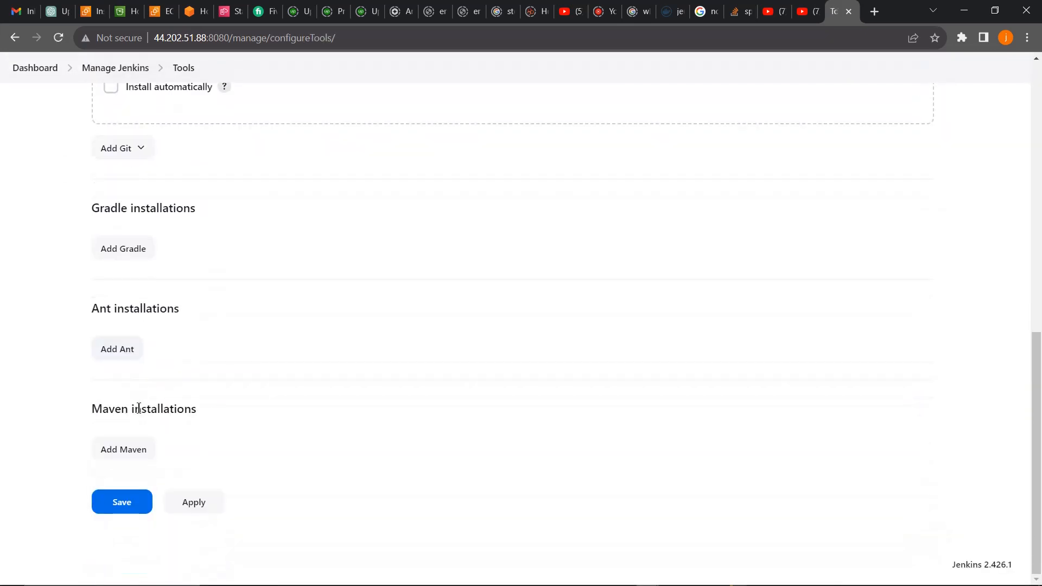
left_click(124, 449)
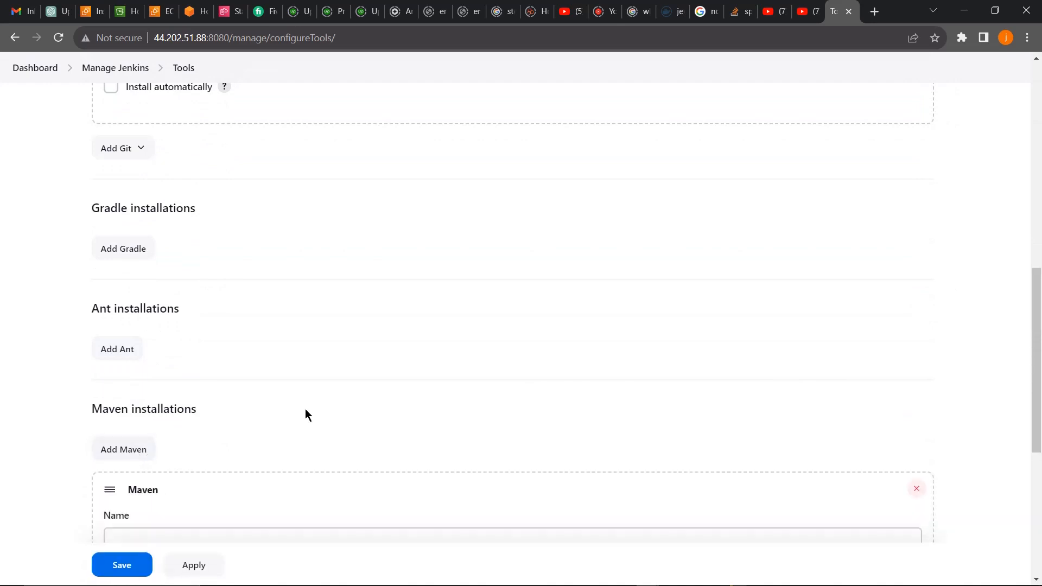
left_click(110, 401)
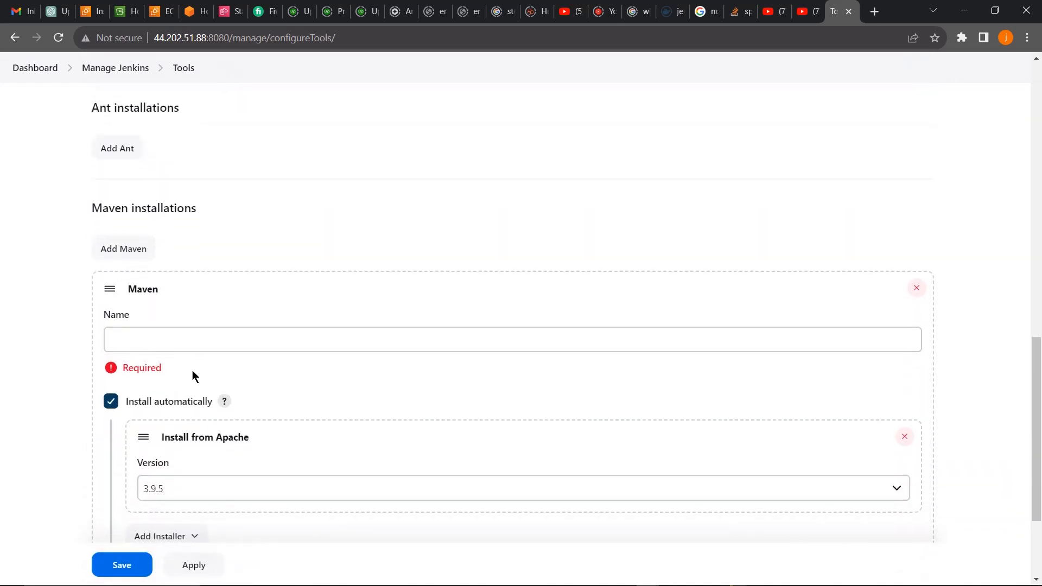
type("mav")
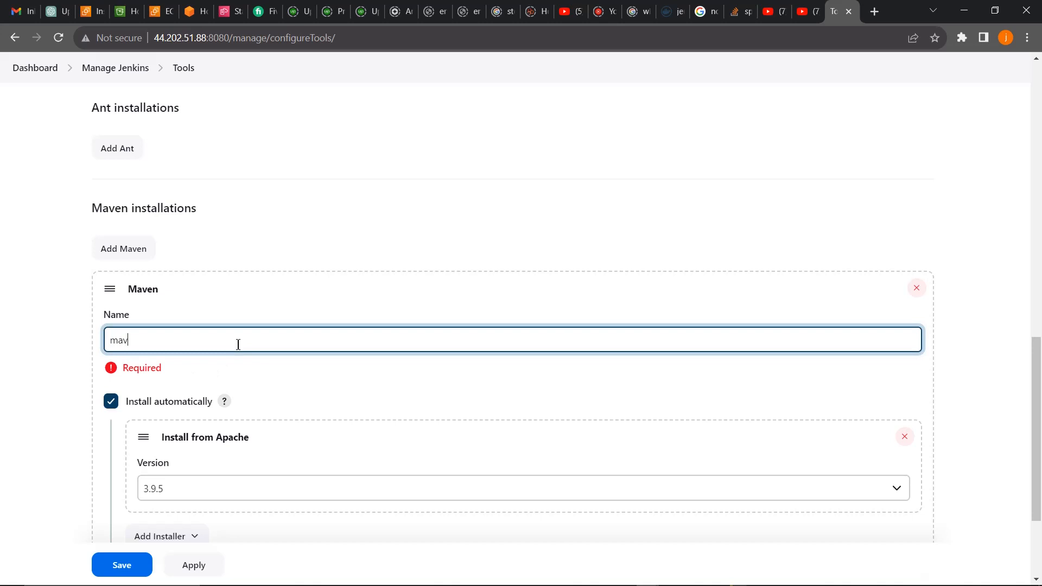
type("en")
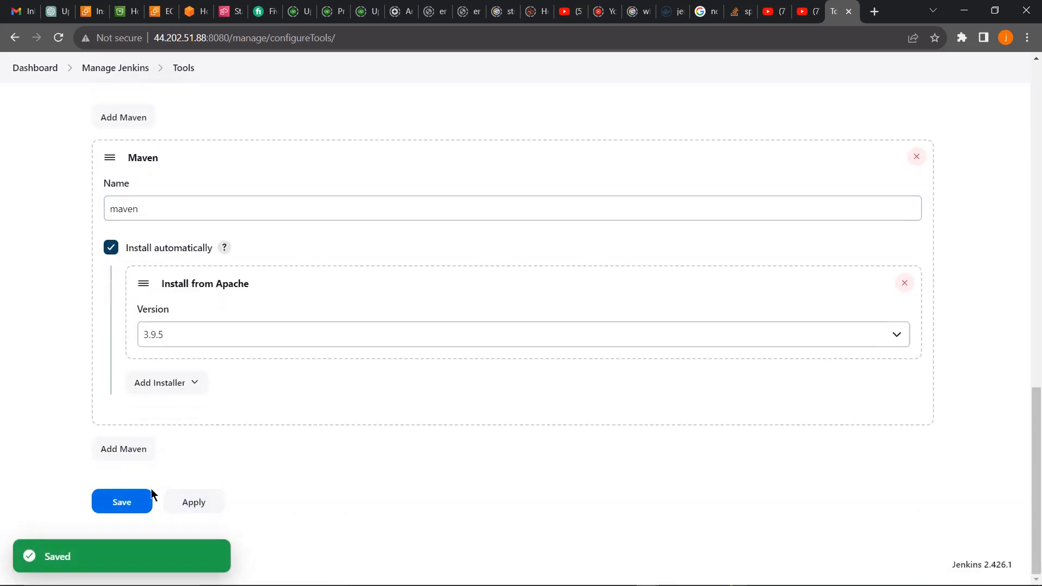
left_click(122, 501)
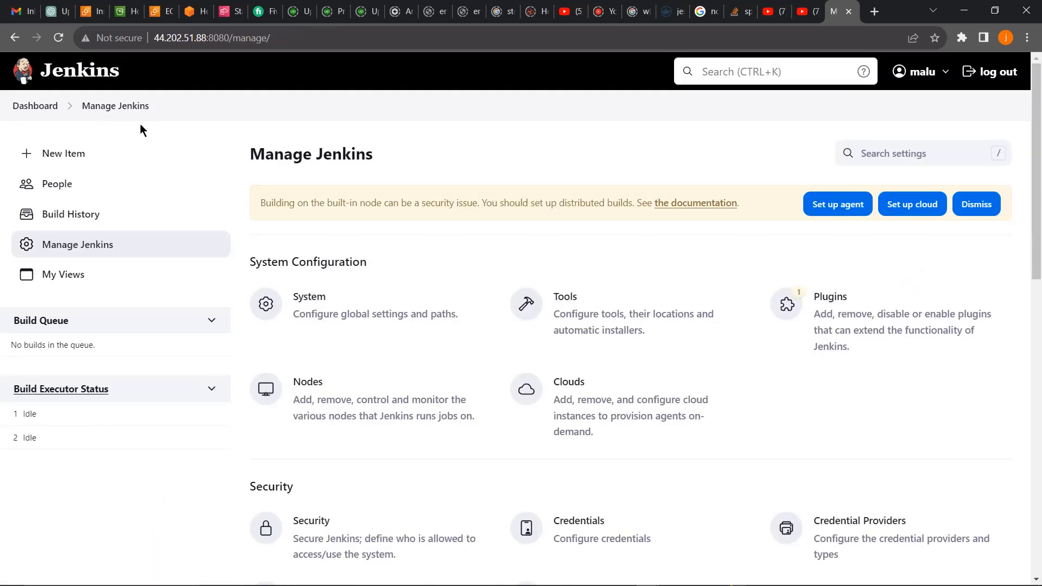
mouse_move(636, 352)
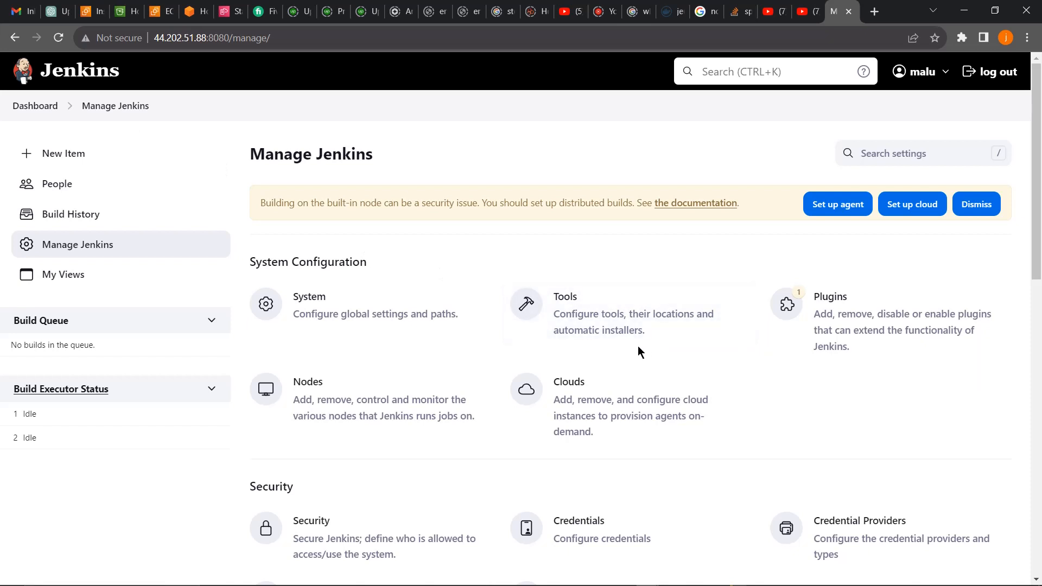